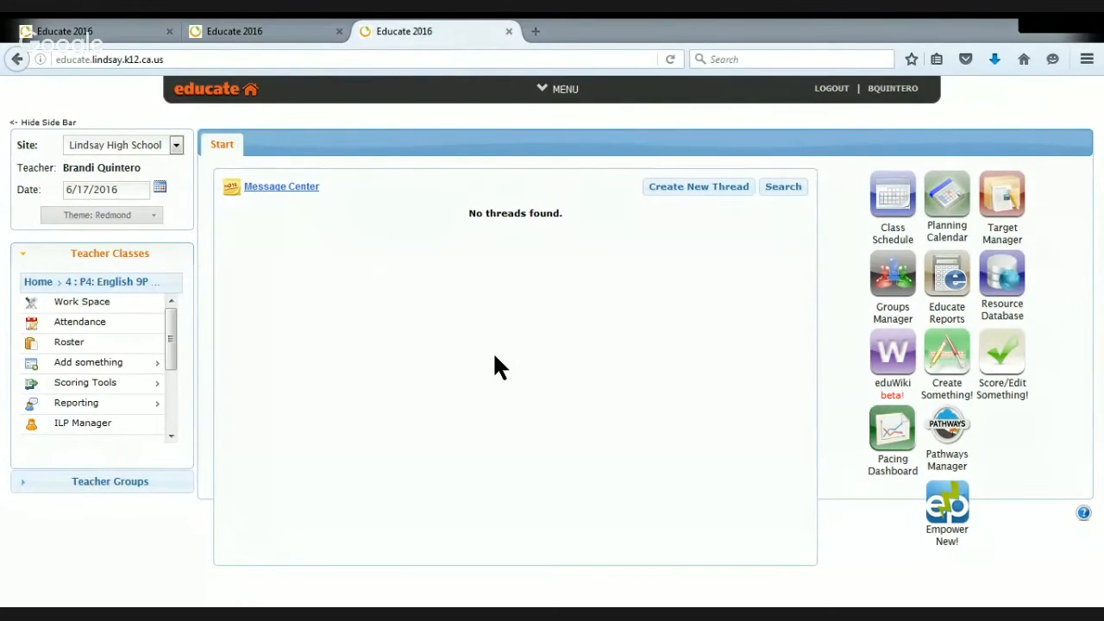
{"action": "mouse_move", "coordinate": [249, 345]}
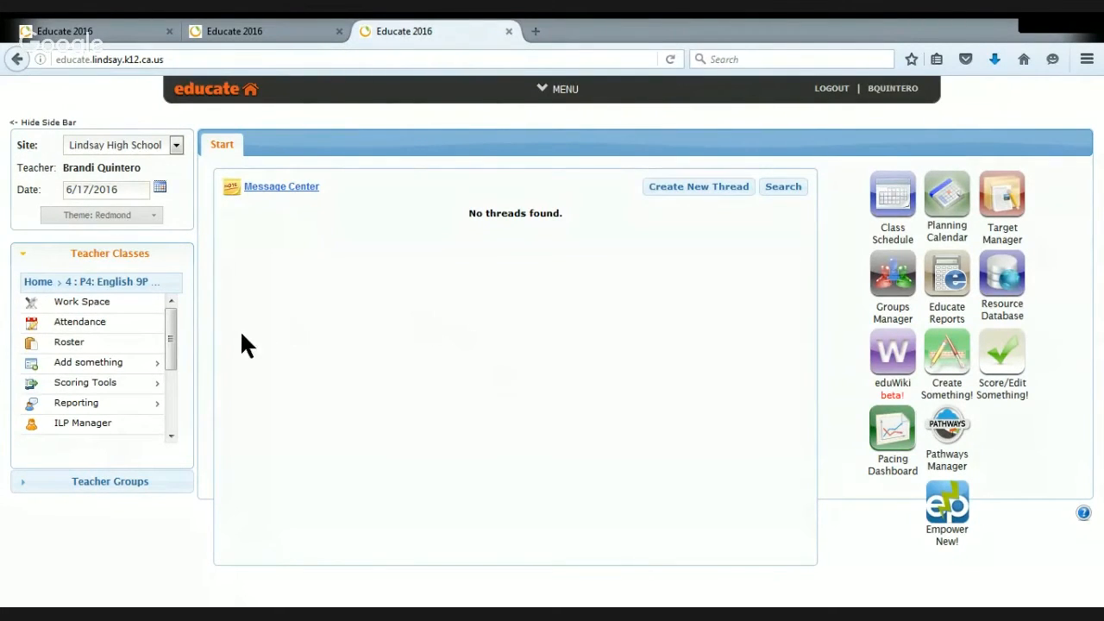
{"action": "mouse_move", "coordinate": [83, 301]}
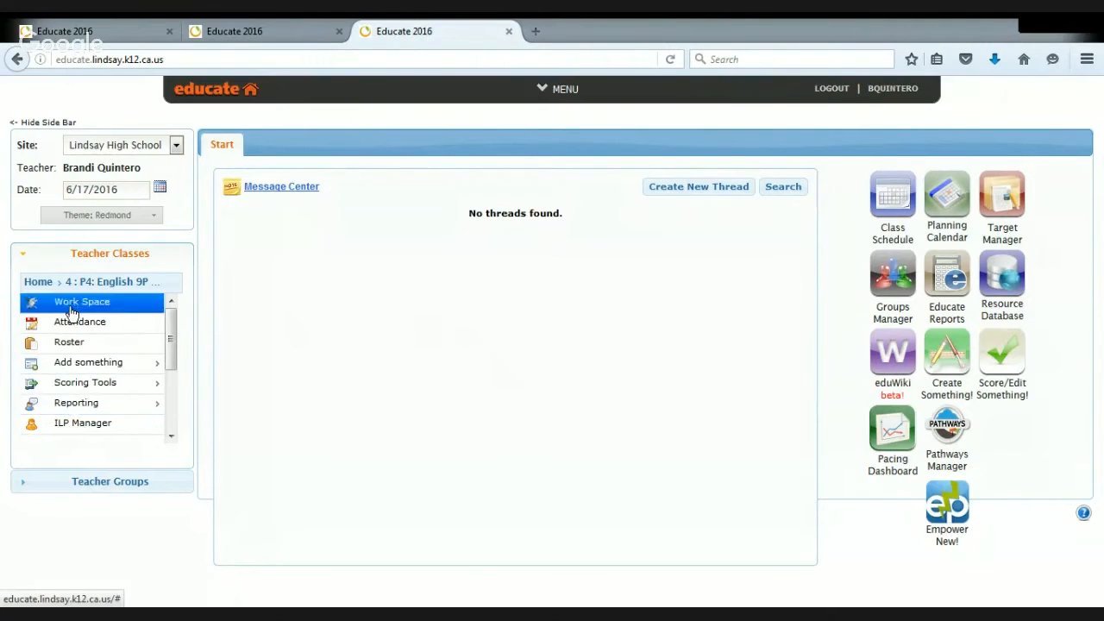
{"action": "mouse_move", "coordinate": [61, 86]}
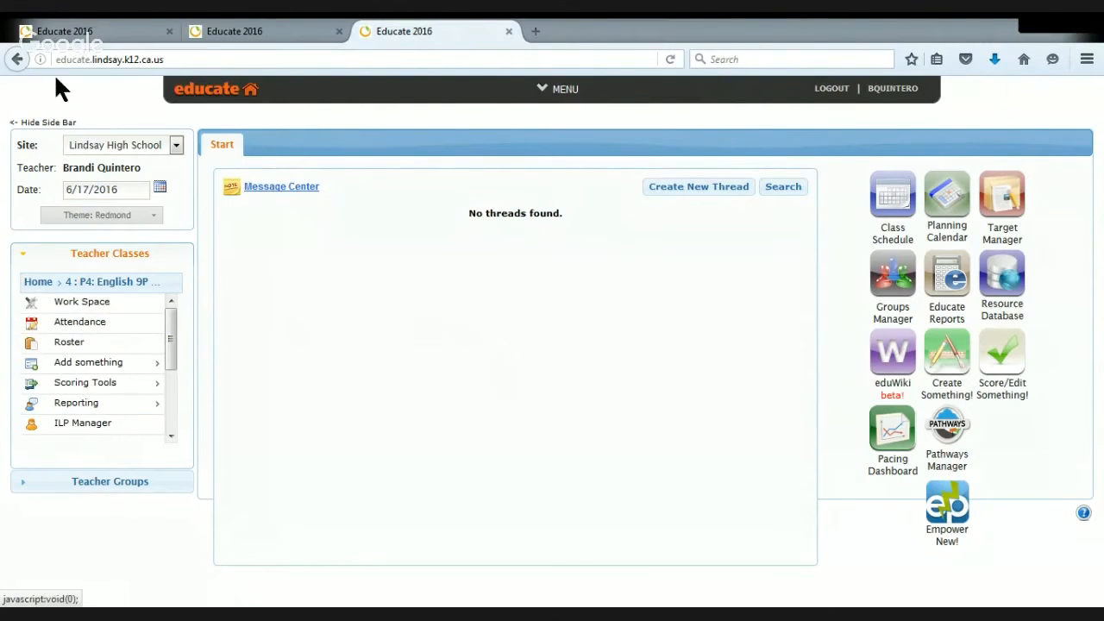
- Open the grading spreadsheet for the English 9P class from the Scoring Tools sidebar
{"action": "left_click", "coordinate": [95, 314]}
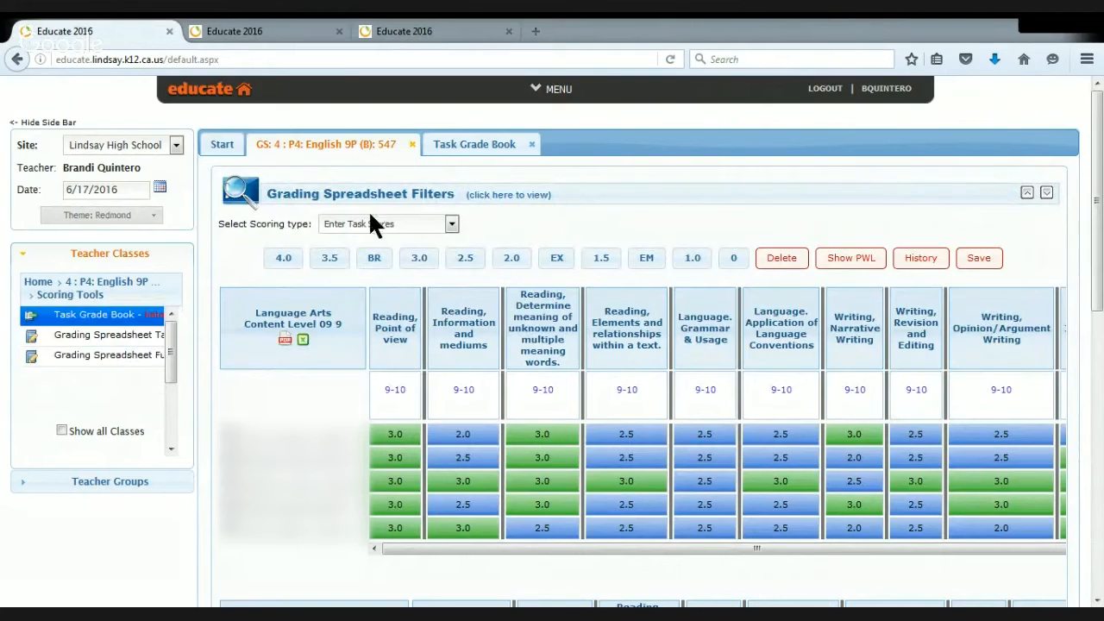
{"action": "mouse_move", "coordinate": [511, 259]}
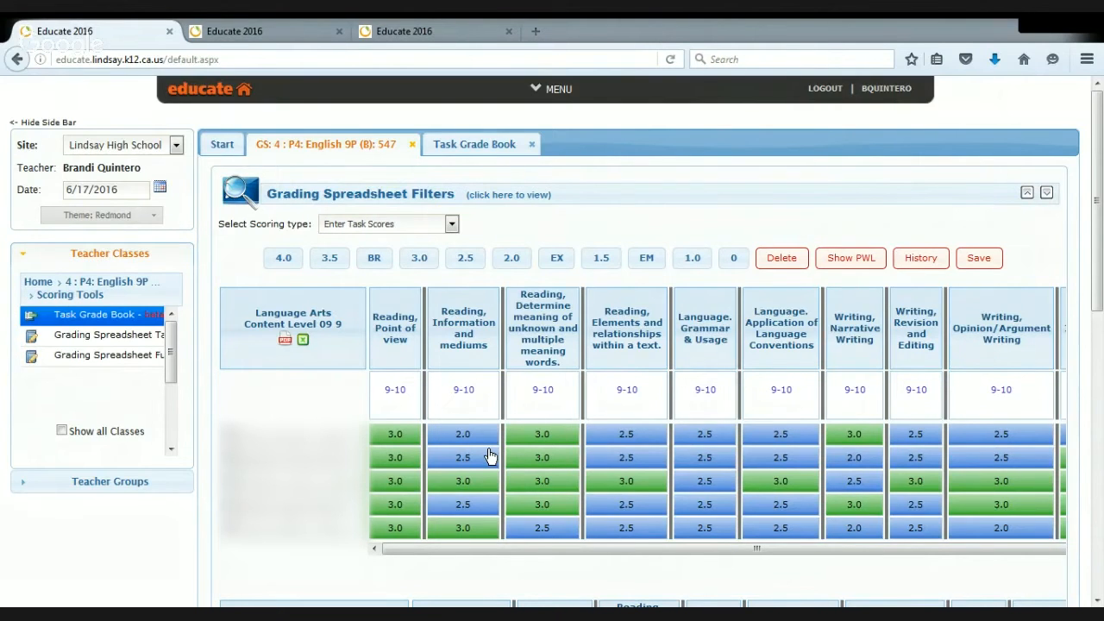
{"action": "scroll", "scroll_direction": "down", "scroll_amount": 3}
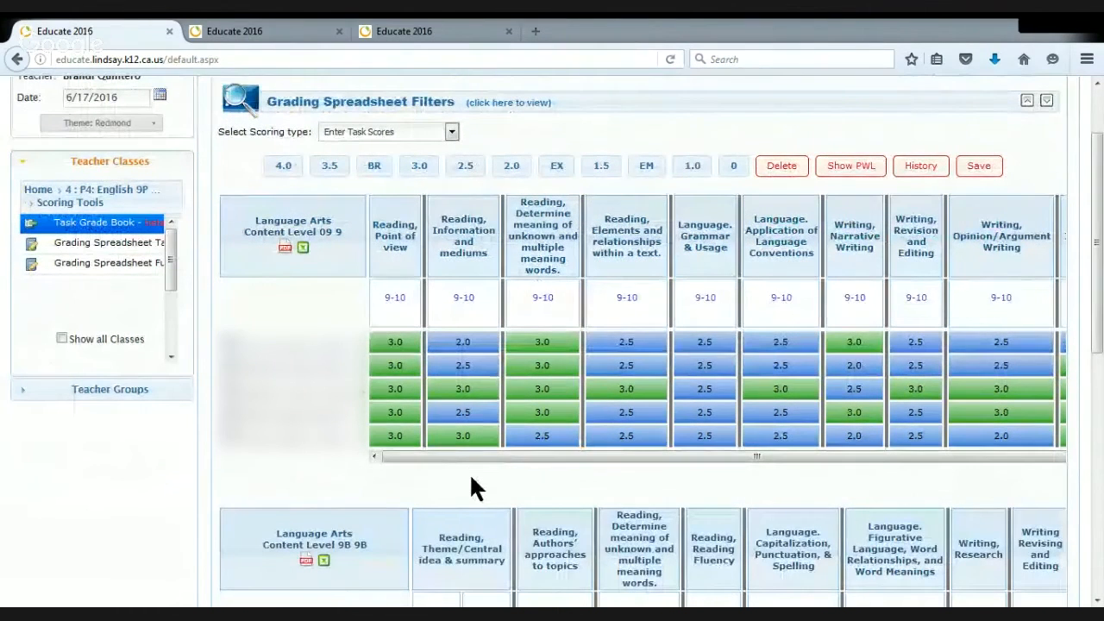
{"action": "scroll", "scroll_direction": "down", "scroll_amount": 3}
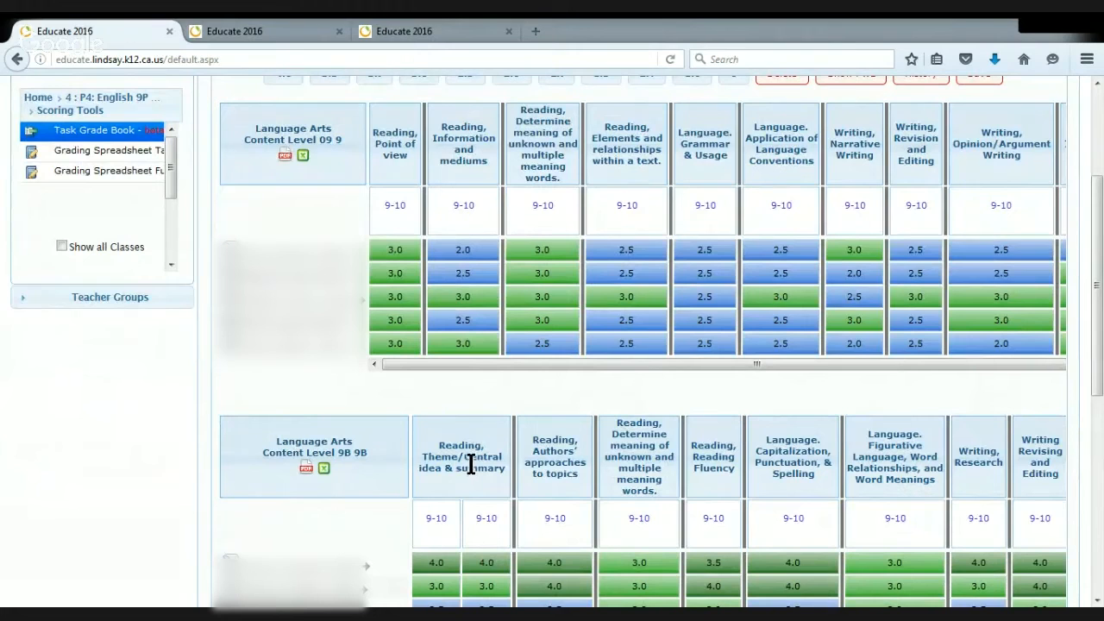
{"action": "mouse_move", "coordinate": [475, 428]}
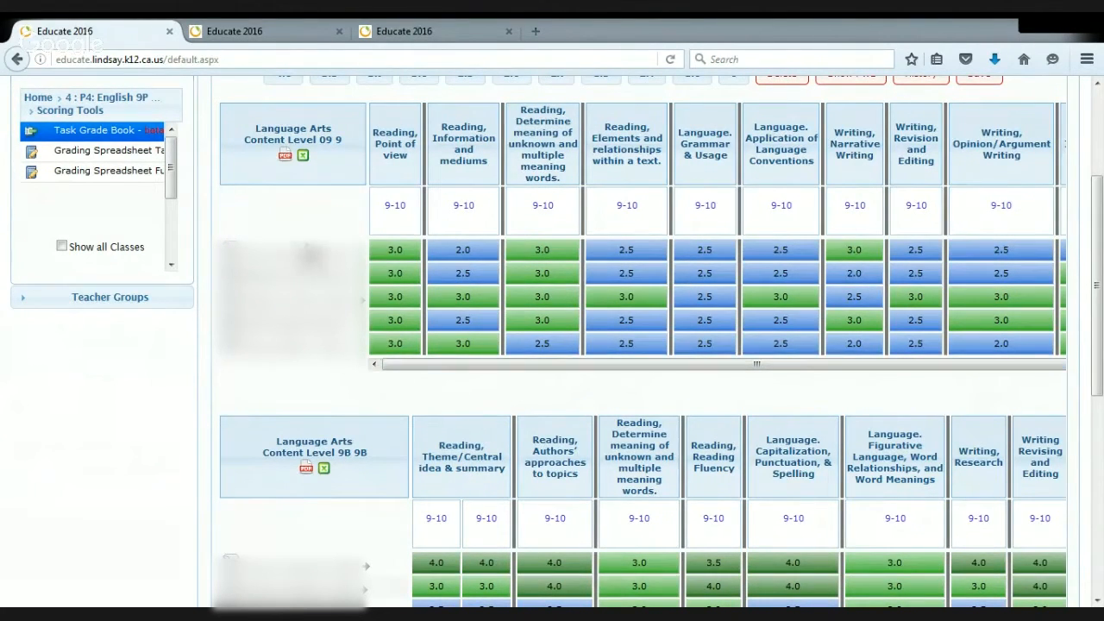
{"action": "scroll", "scroll_direction": "down", "scroll_amount": 3}
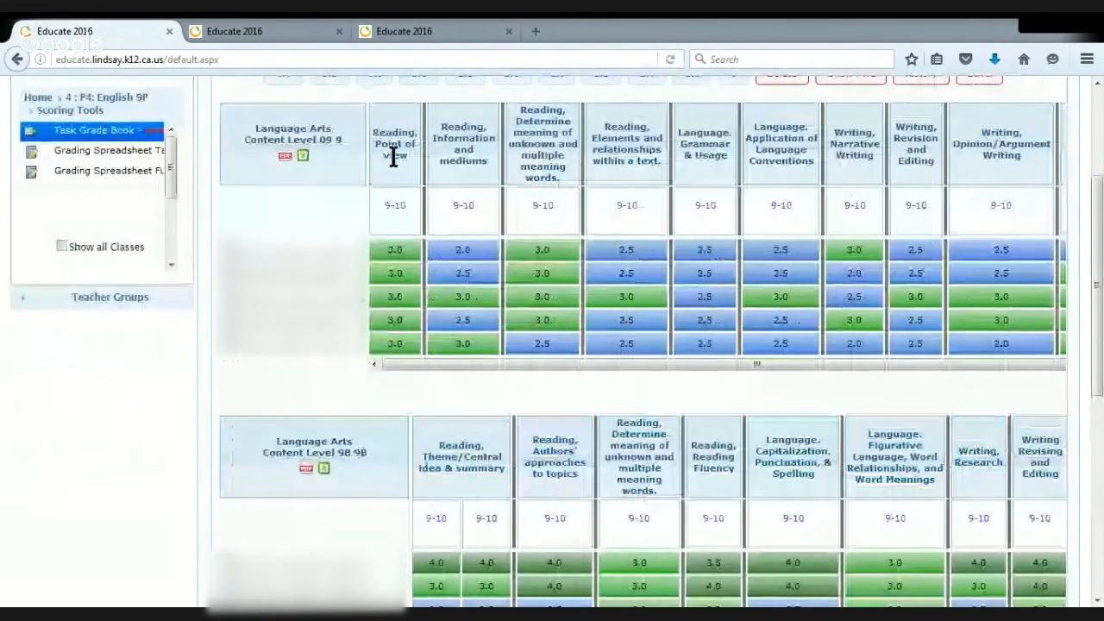
{"action": "mouse_move", "coordinate": [820, 164]}
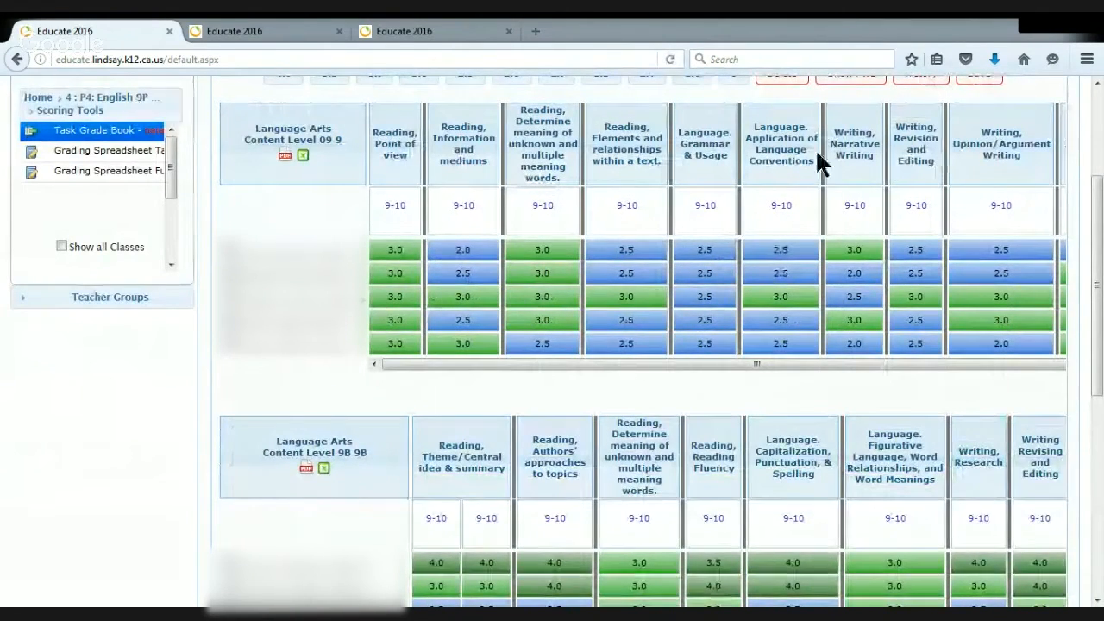
{"action": "mouse_move", "coordinate": [949, 462]}
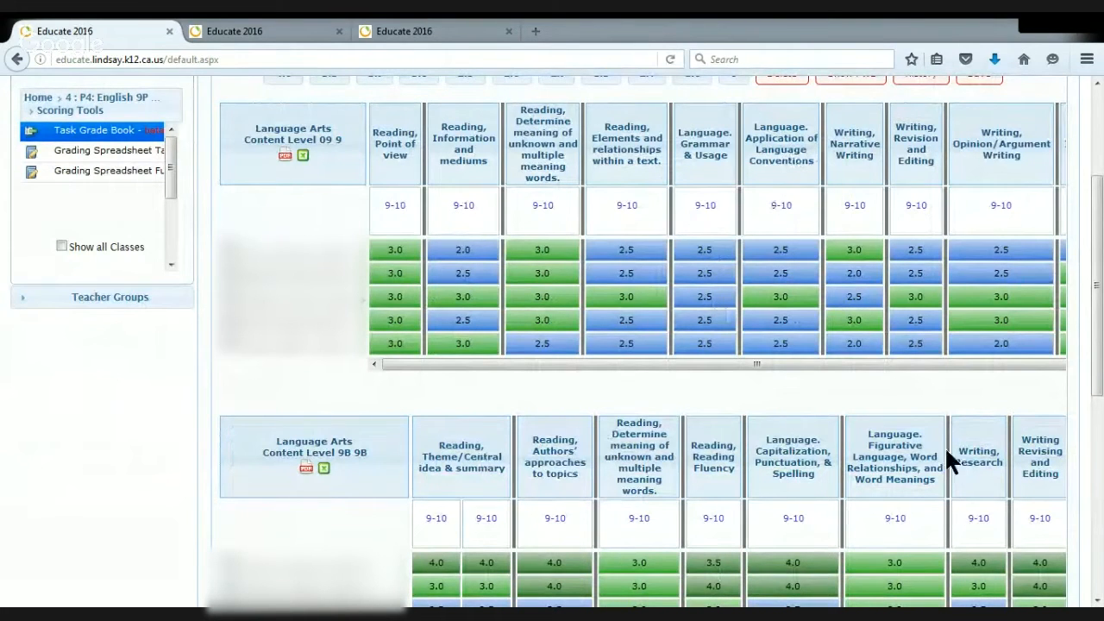
{"action": "mouse_move", "coordinate": [469, 400]}
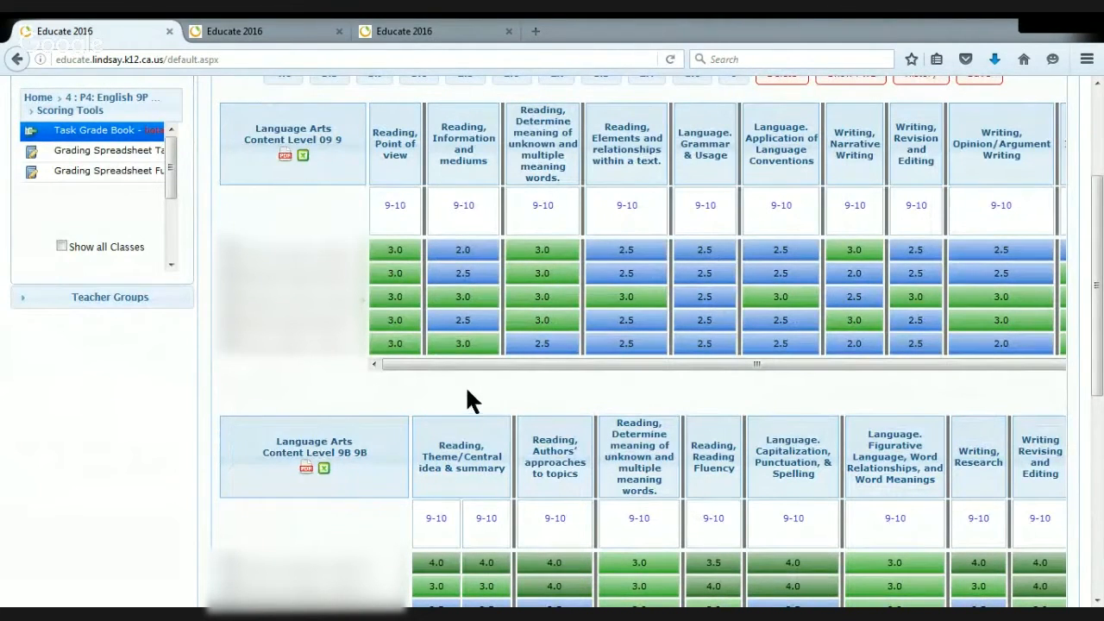
{"action": "mouse_move", "coordinate": [407, 257]}
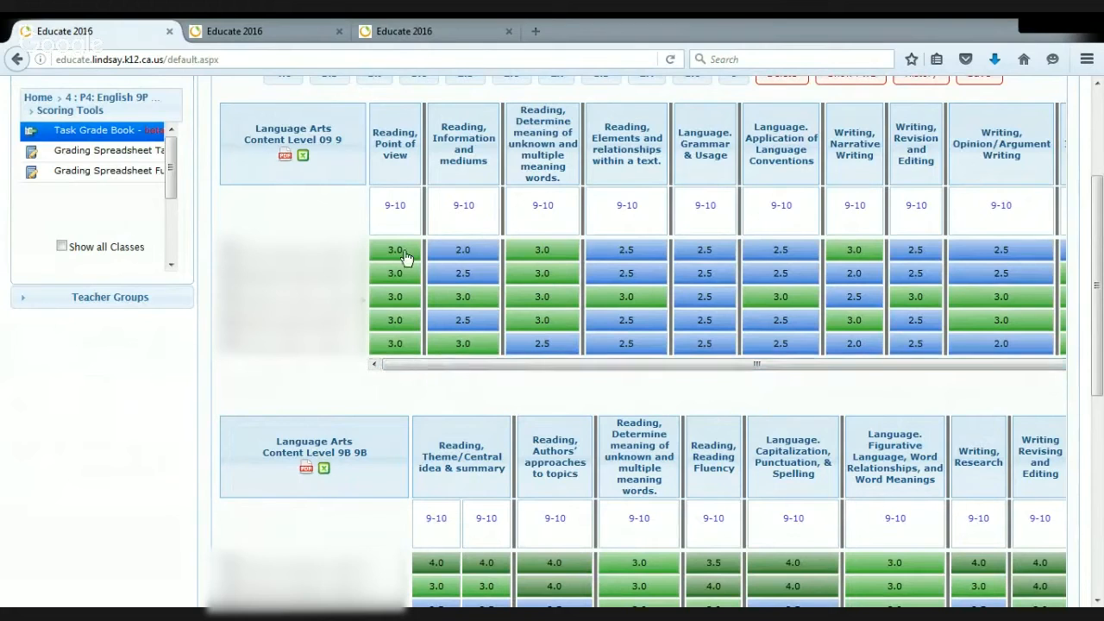
{"action": "mouse_move", "coordinate": [480, 253]}
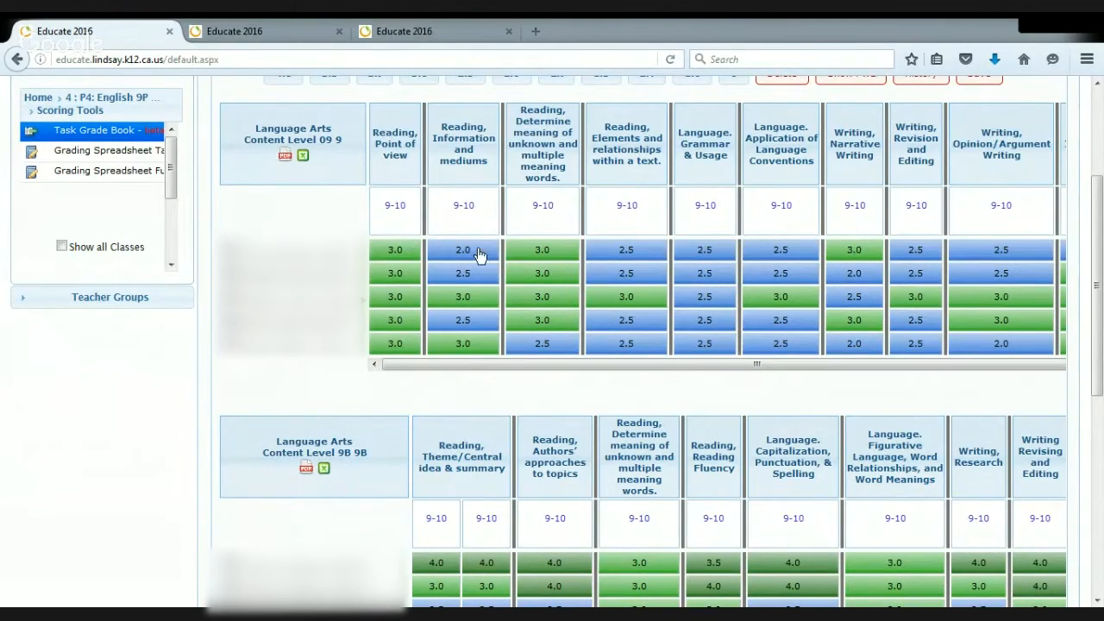
{"action": "mouse_move", "coordinate": [463, 335]}
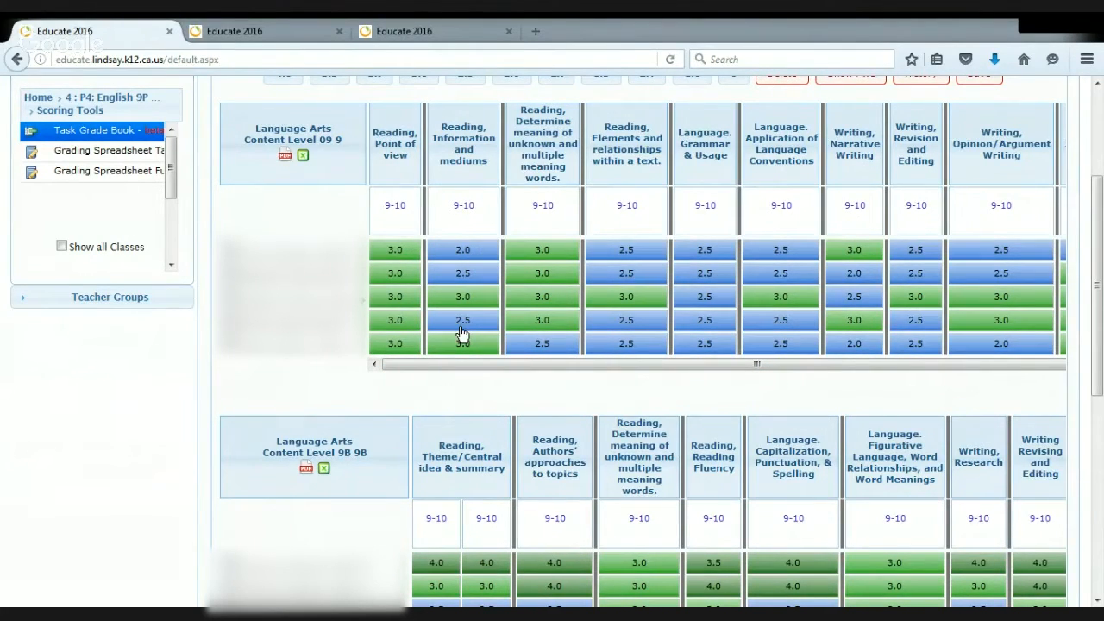
{"action": "mouse_move", "coordinate": [665, 413]}
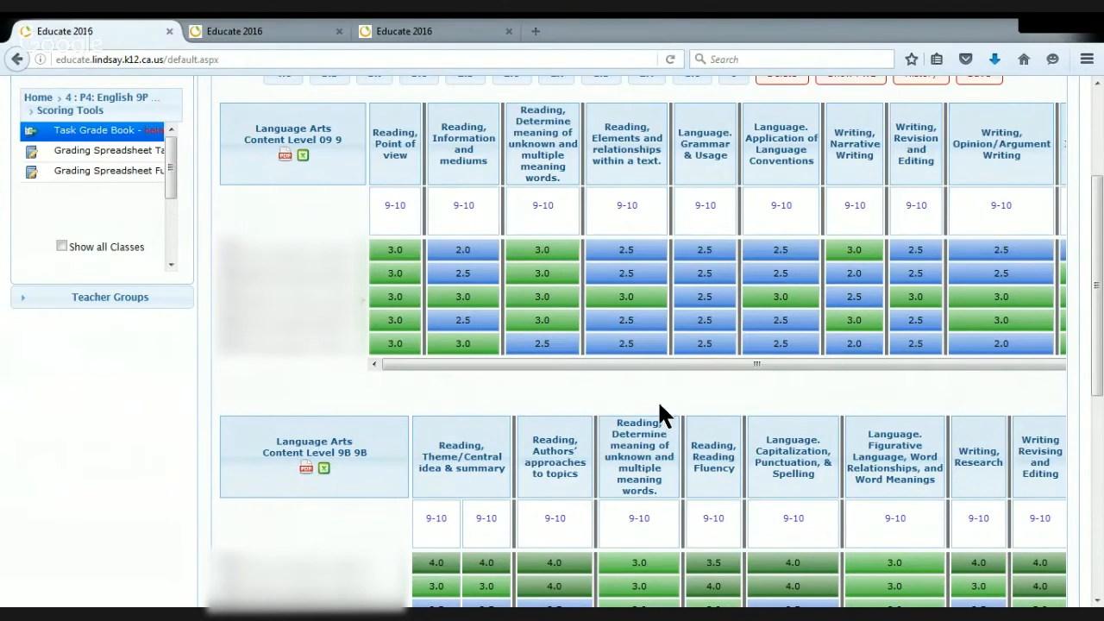
{"action": "mouse_move", "coordinate": [411, 204]}
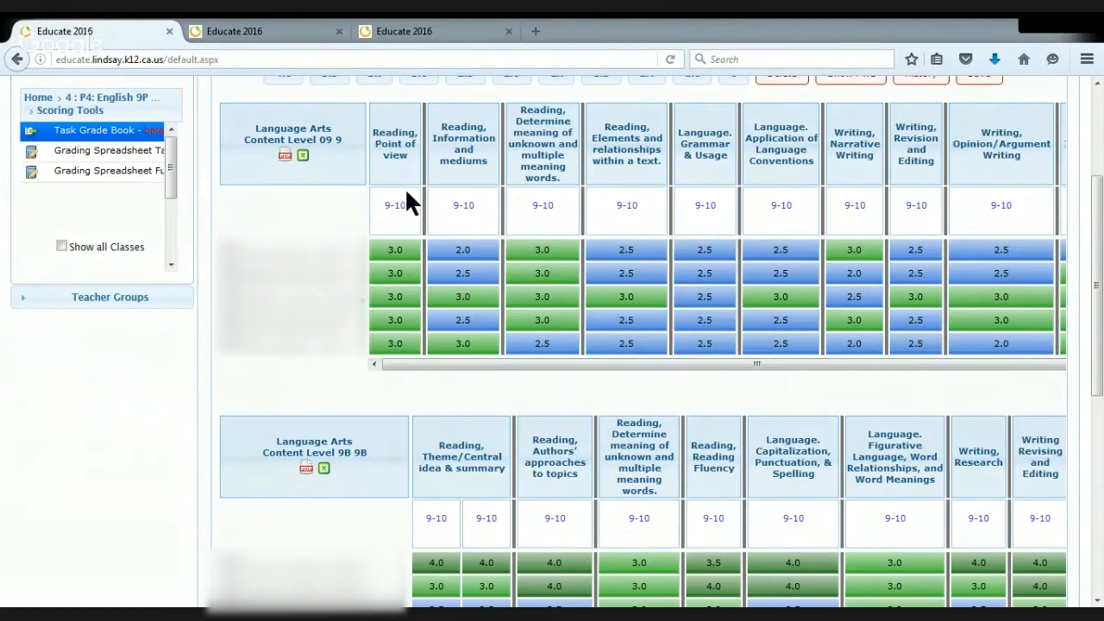
{"action": "mouse_move", "coordinate": [405, 334]}
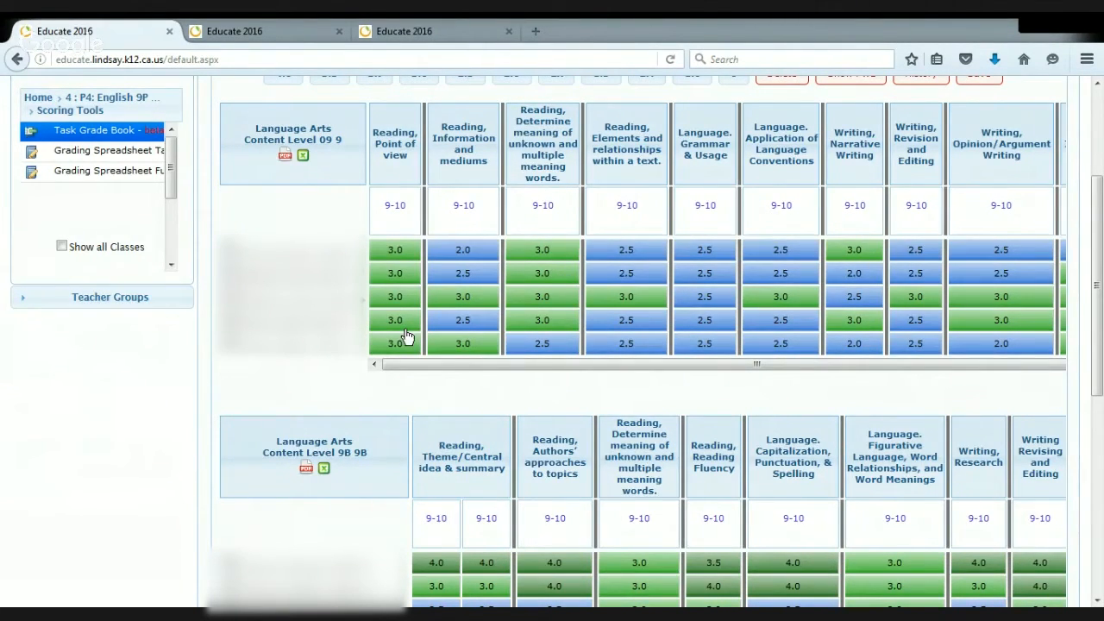
{"action": "mouse_move", "coordinate": [473, 165]}
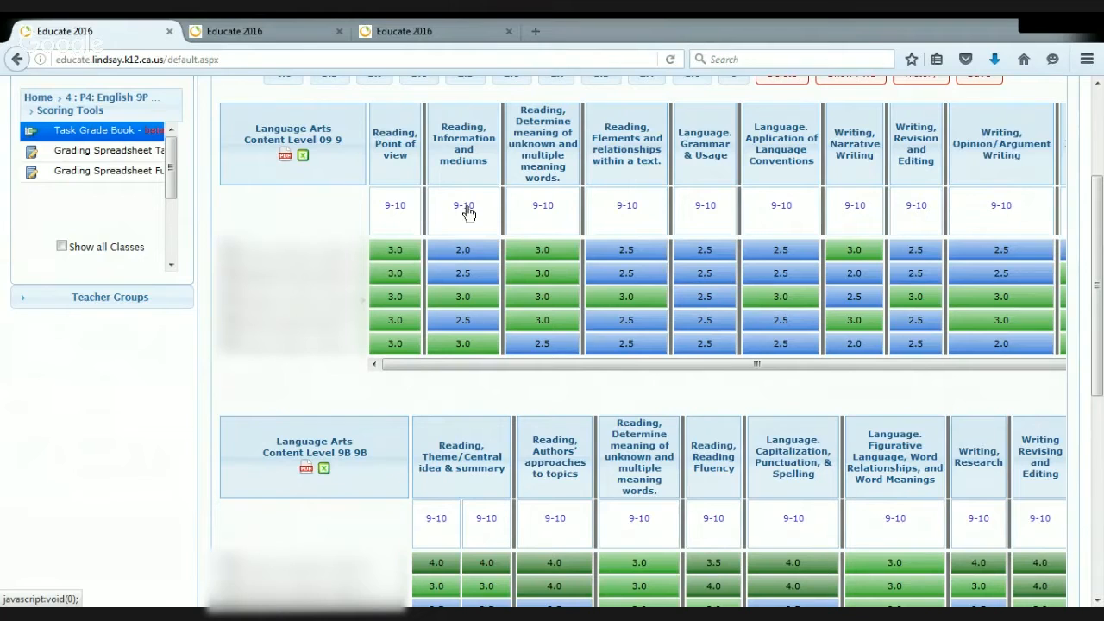
{"action": "mouse_move", "coordinate": [494, 286]}
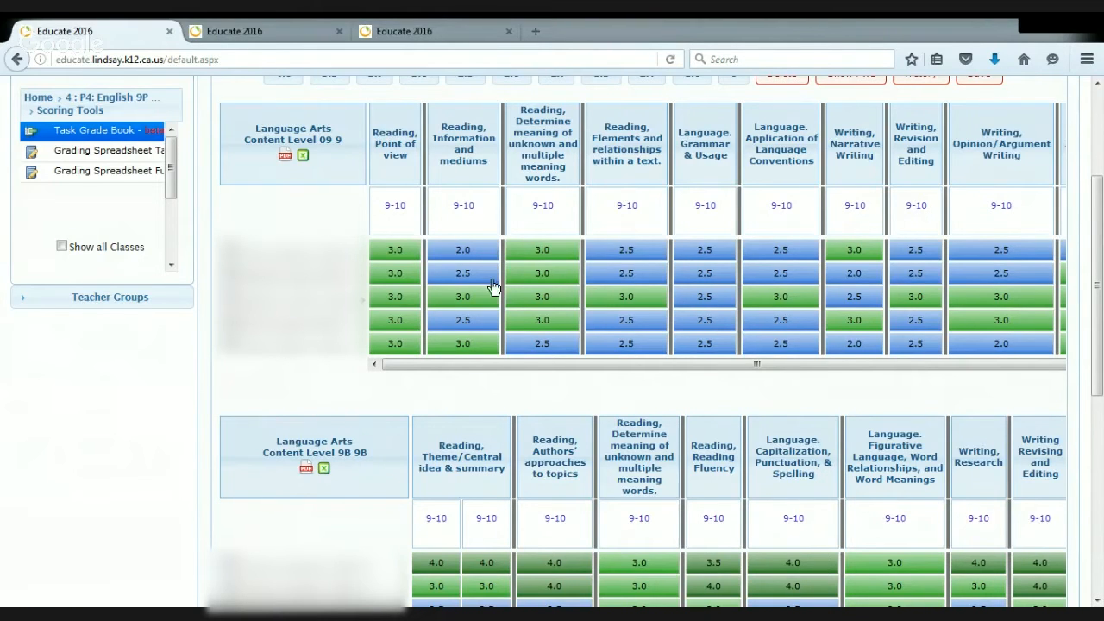
{"action": "mouse_move", "coordinate": [483, 400]}
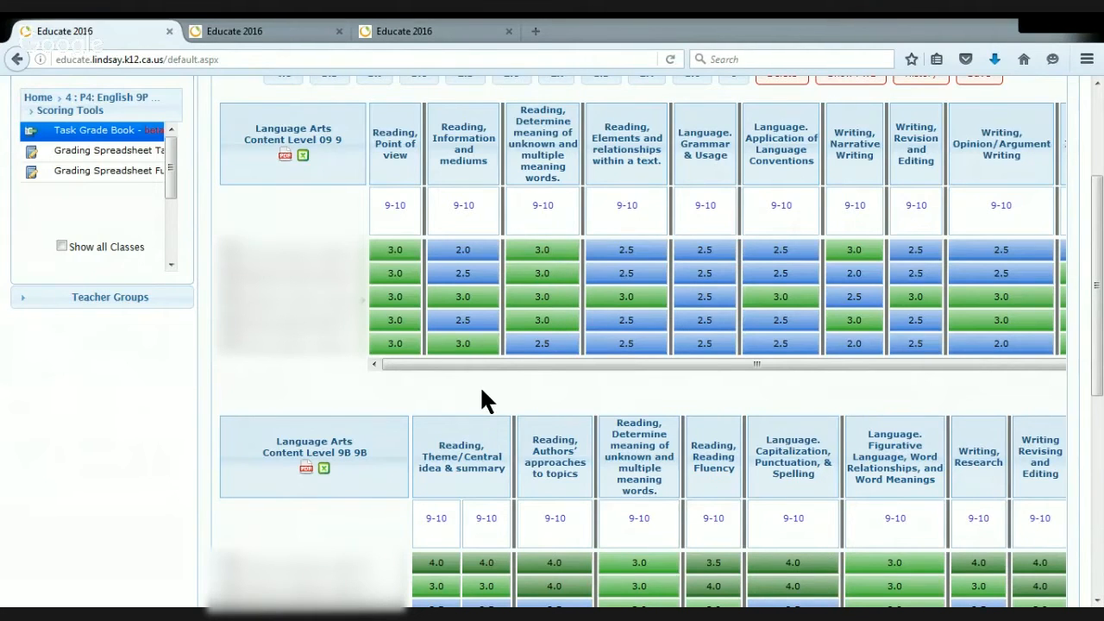
{"action": "mouse_move", "coordinate": [464, 331]}
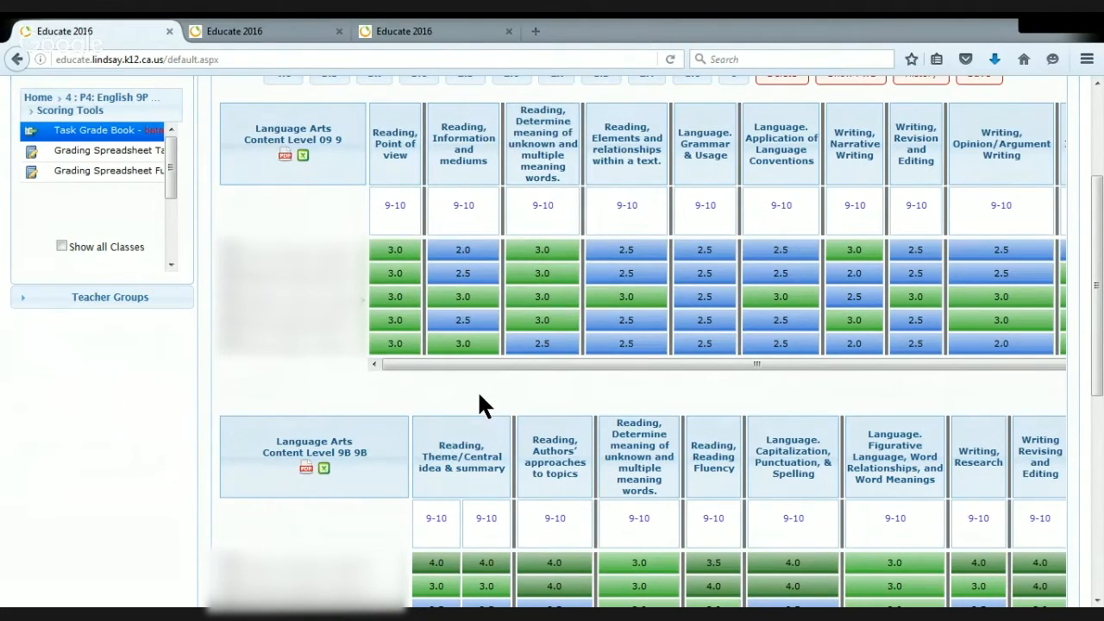
{"action": "mouse_move", "coordinate": [481, 393]}
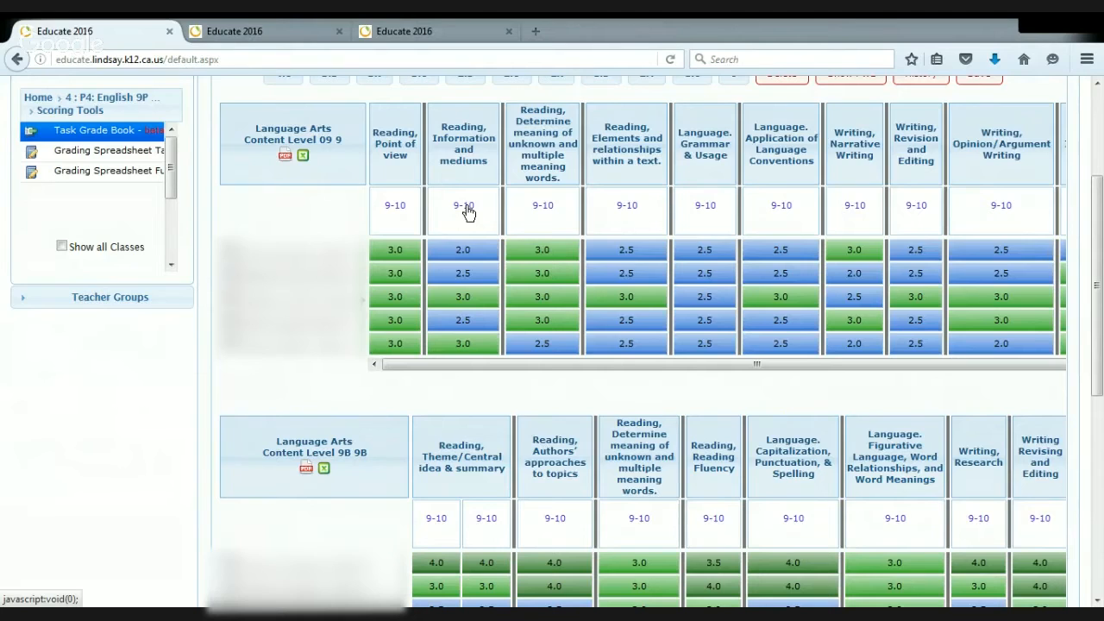
{"action": "mouse_move", "coordinate": [483, 294]}
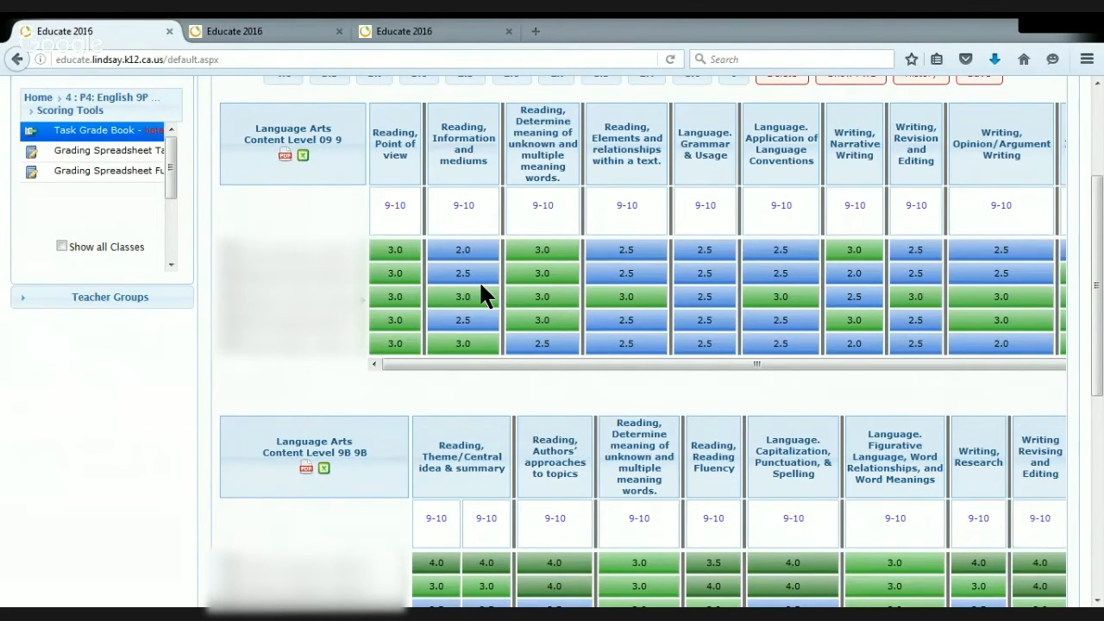
{"action": "mouse_move", "coordinate": [462, 283]}
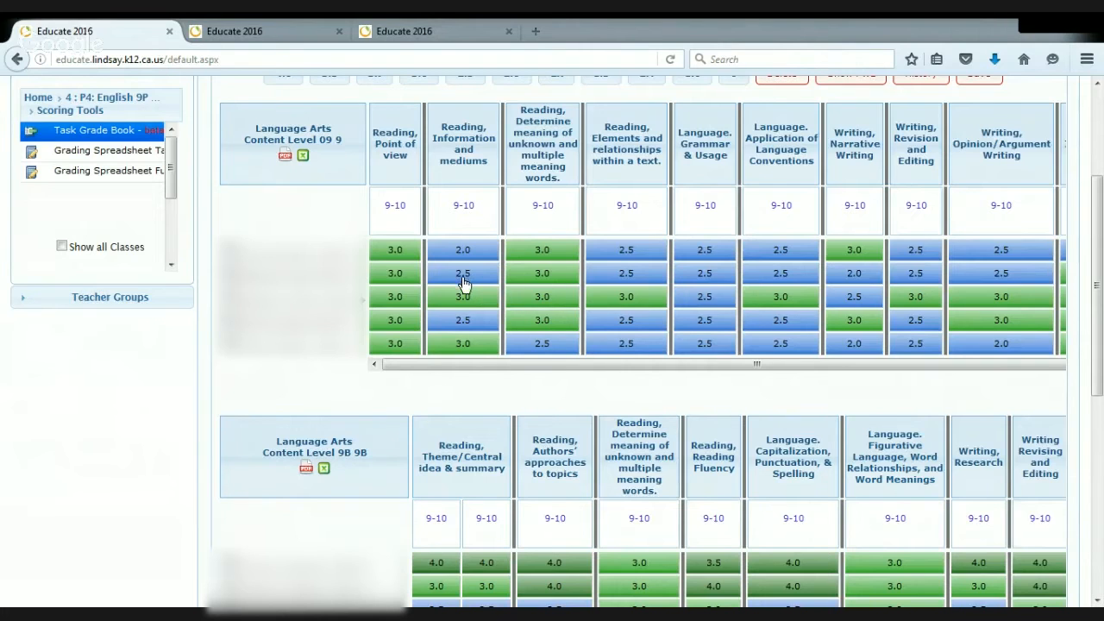
{"action": "mouse_move", "coordinate": [487, 388]}
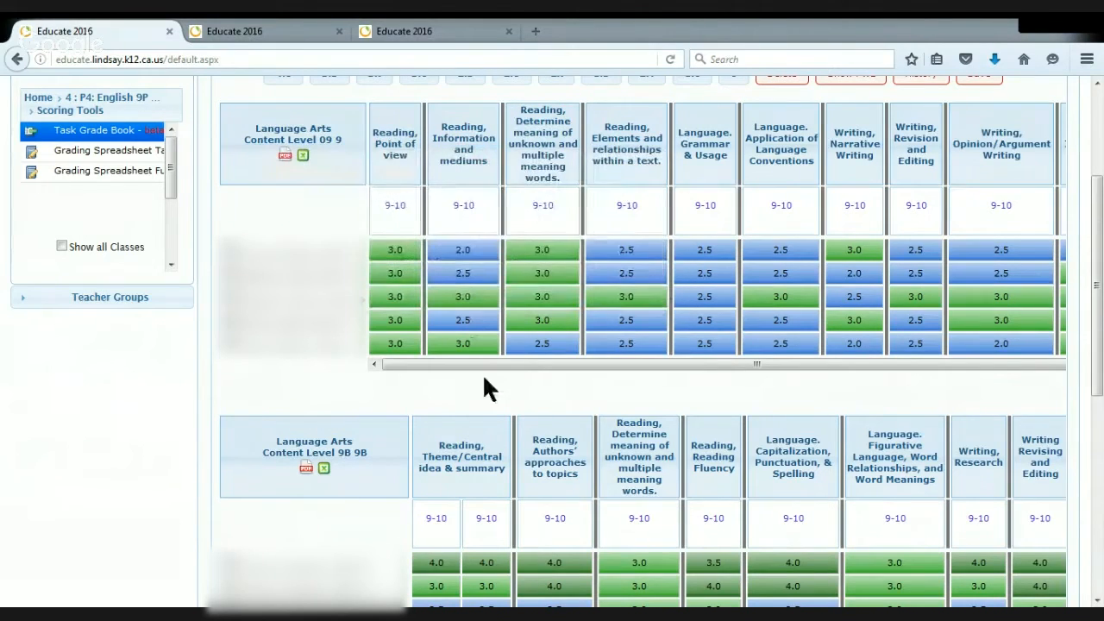
{"action": "mouse_move", "coordinate": [484, 390]}
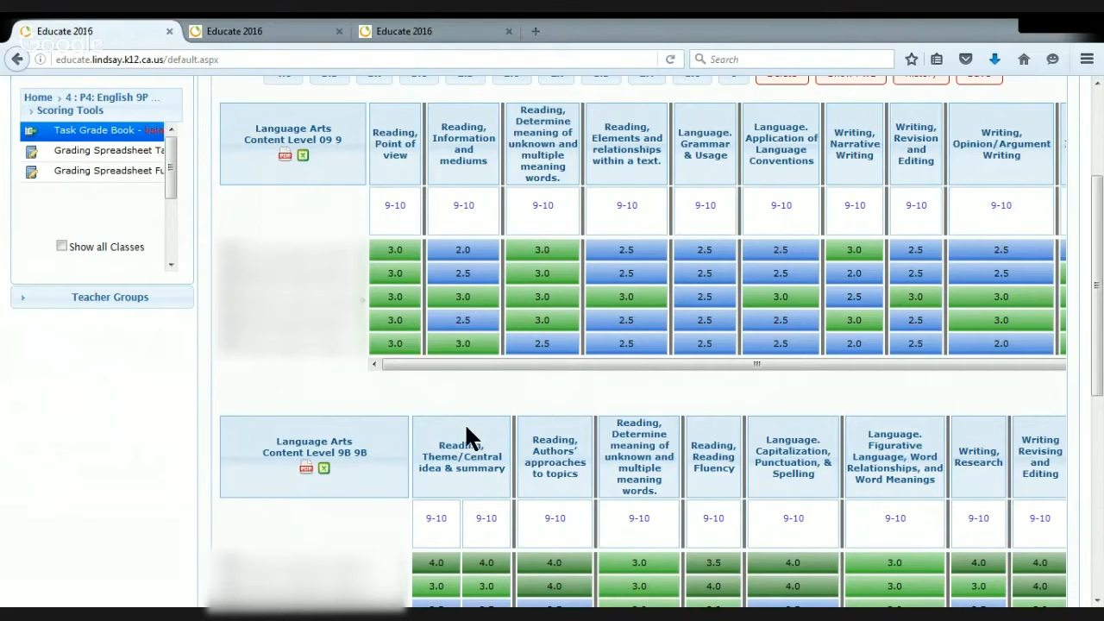
{"action": "mouse_move", "coordinate": [447, 443]}
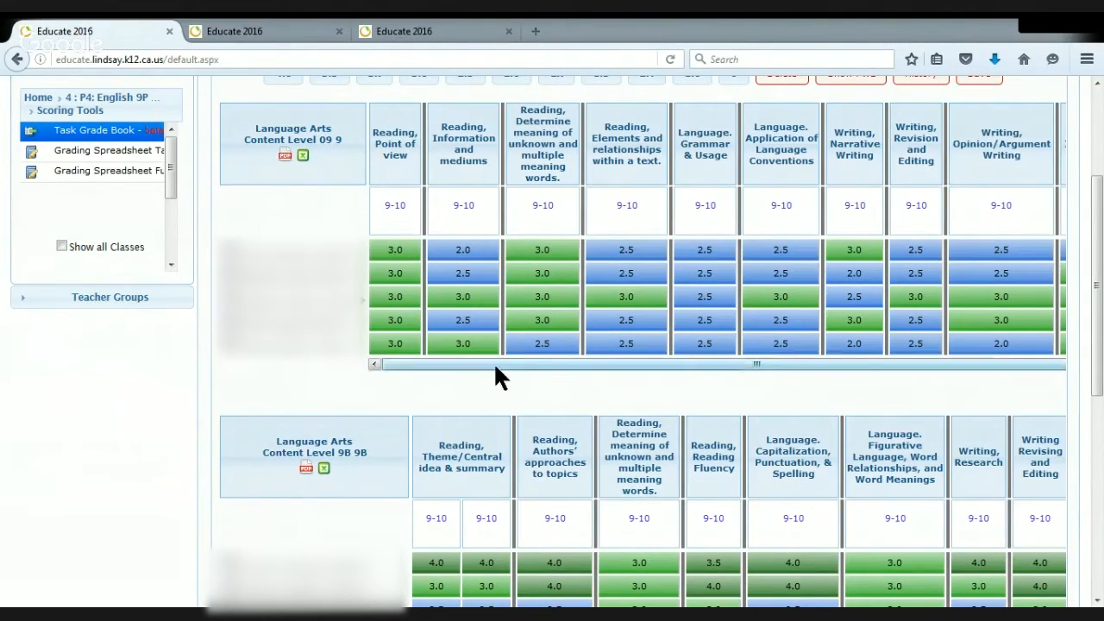
{"action": "mouse_move", "coordinate": [497, 404]}
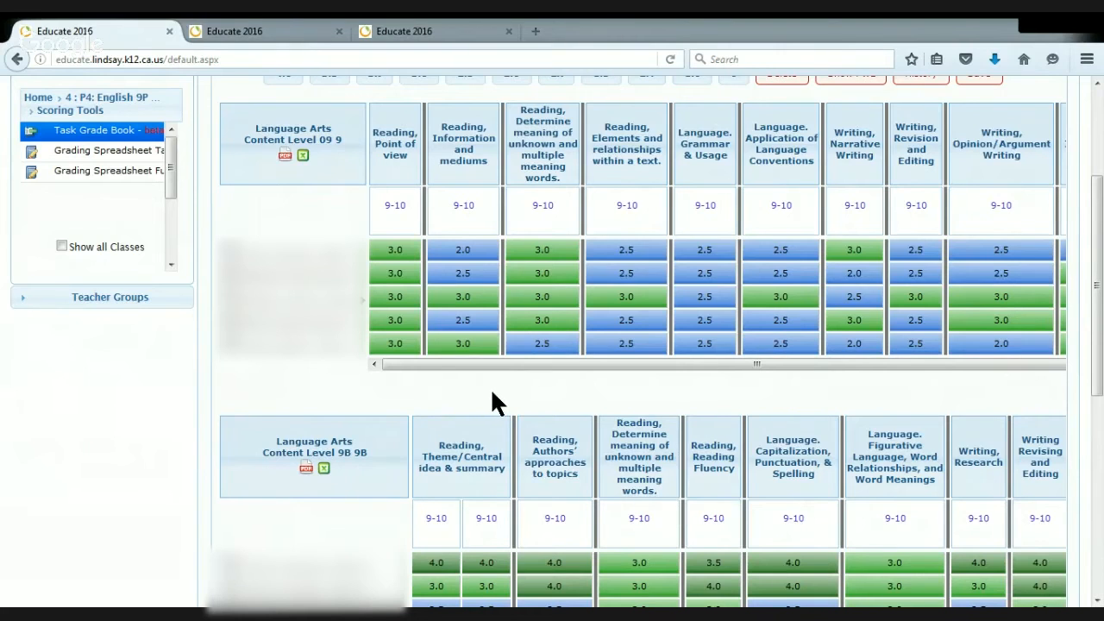
{"action": "mouse_move", "coordinate": [493, 414]}
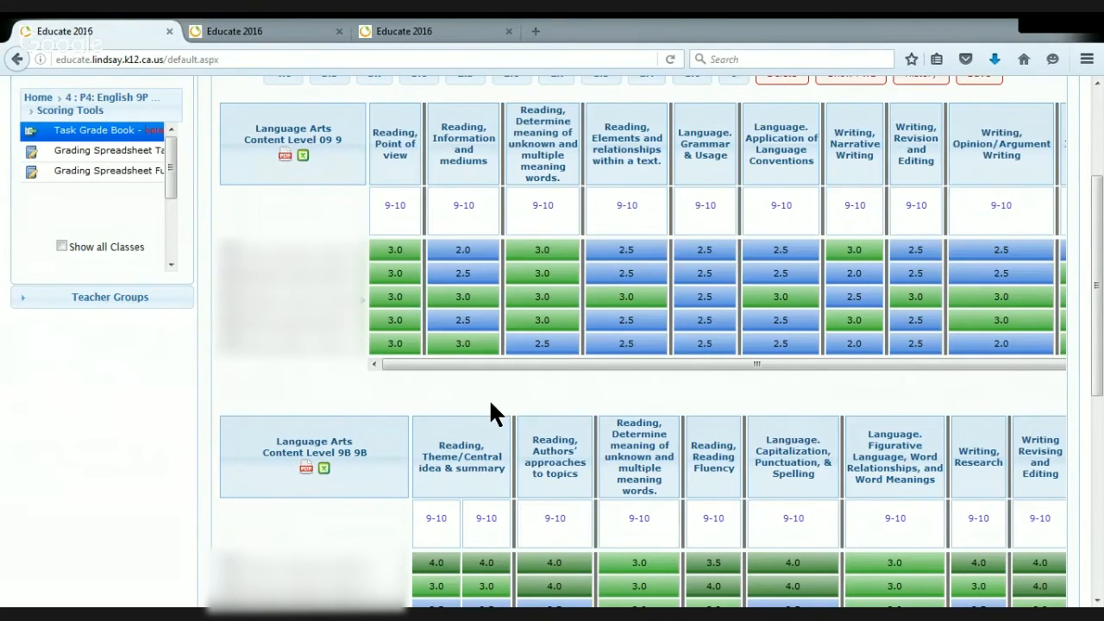
{"action": "scroll", "scroll_direction": "down", "scroll_amount": 3}
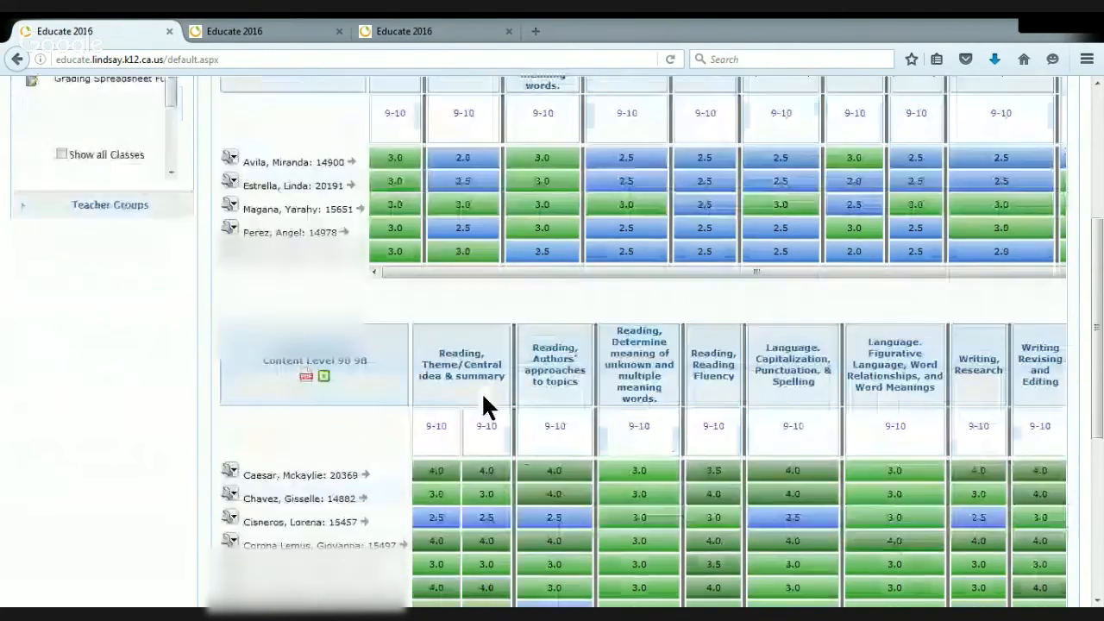
{"action": "scroll", "scroll_direction": "up", "scroll_amount": 3}
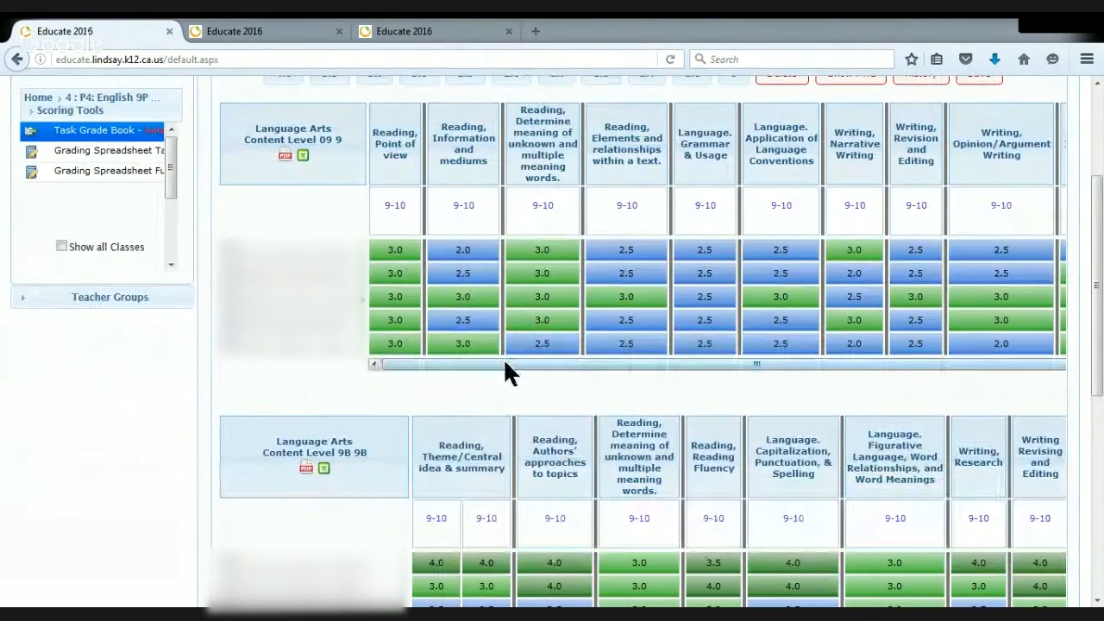
{"action": "mouse_move", "coordinate": [518, 397]}
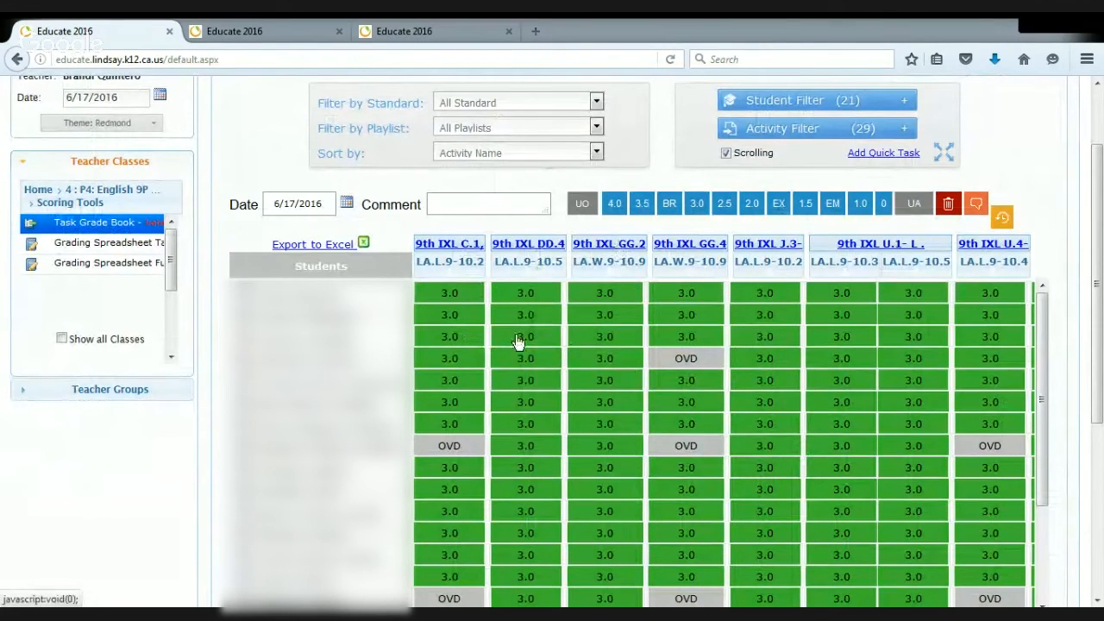
- Scroll down the Task Grade Book to review the IXL activity scores per student
{"action": "scroll", "scroll_direction": "down", "scroll_amount": 3}
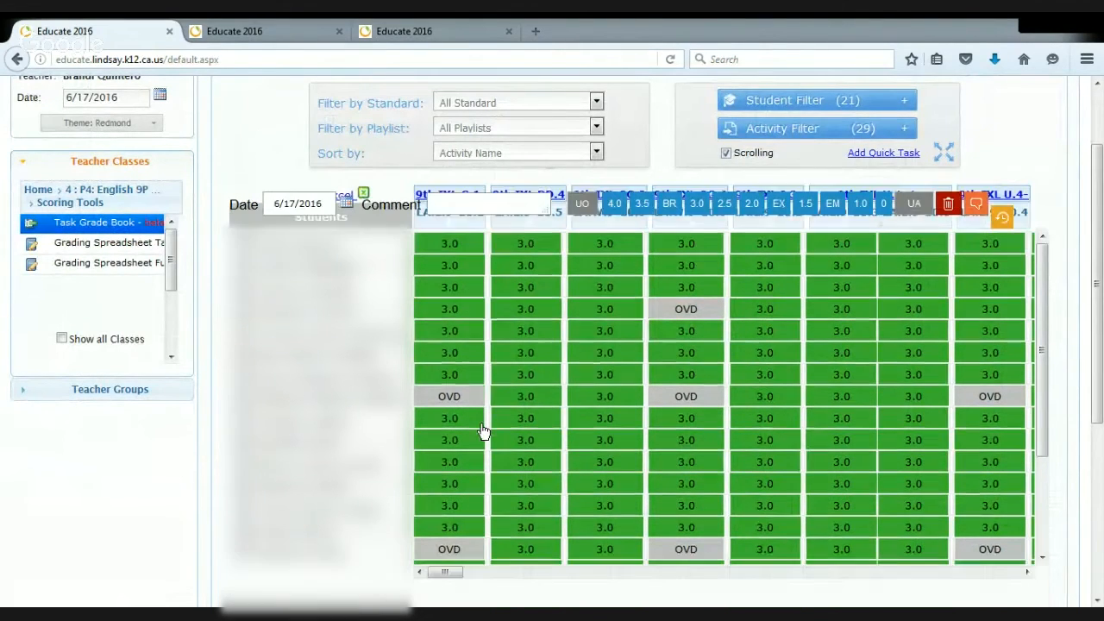
{"action": "mouse_move", "coordinate": [525, 542]}
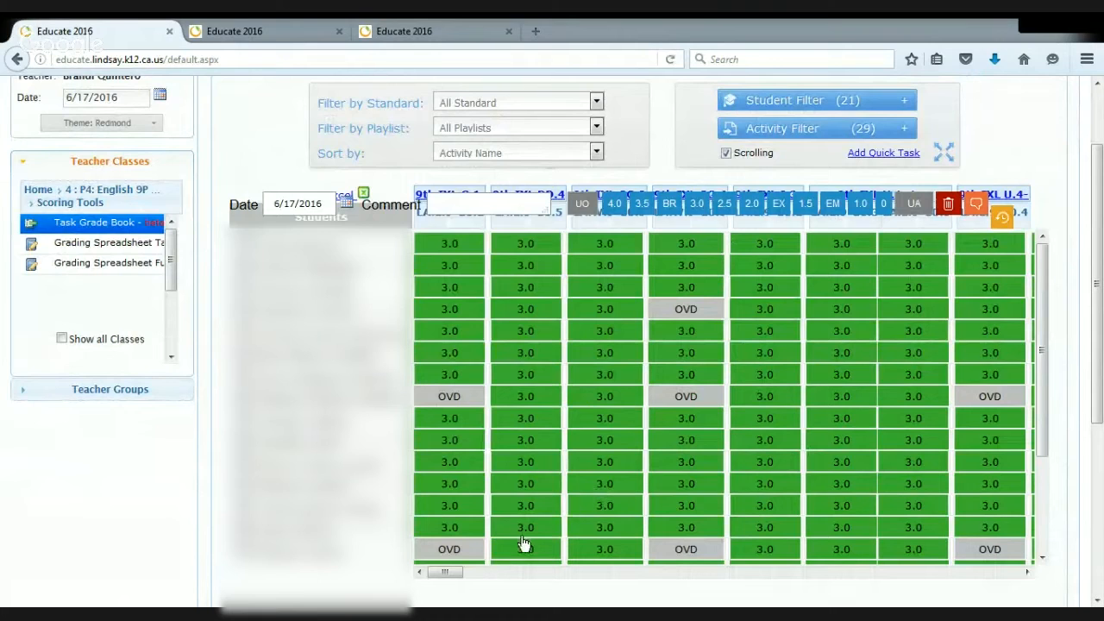
{"action": "mouse_move", "coordinate": [732, 476]}
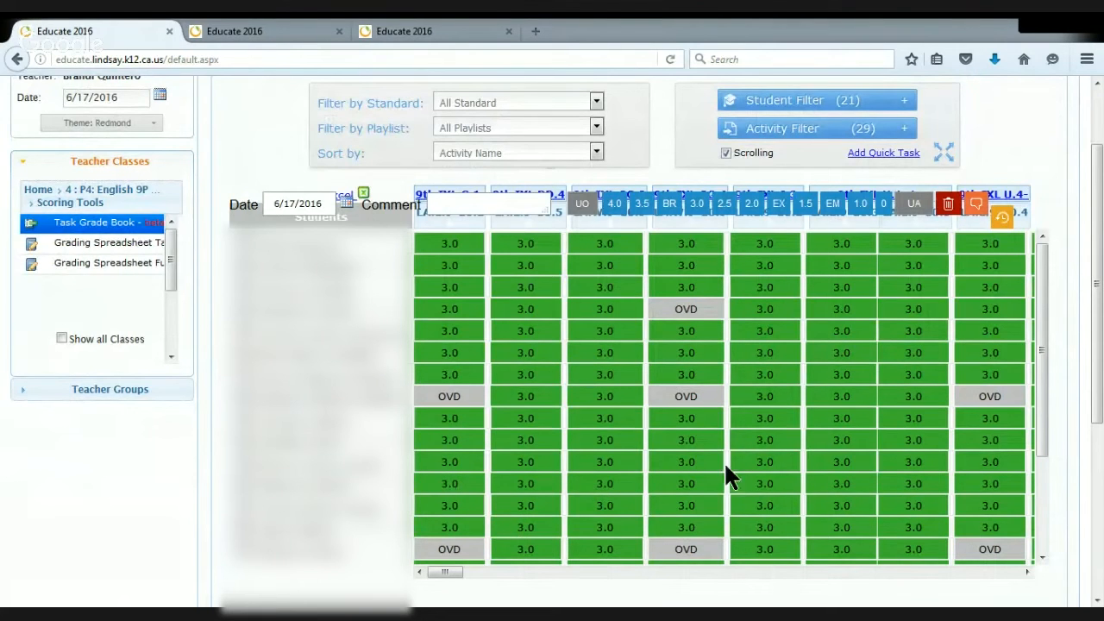
{"action": "mouse_move", "coordinate": [545, 435]}
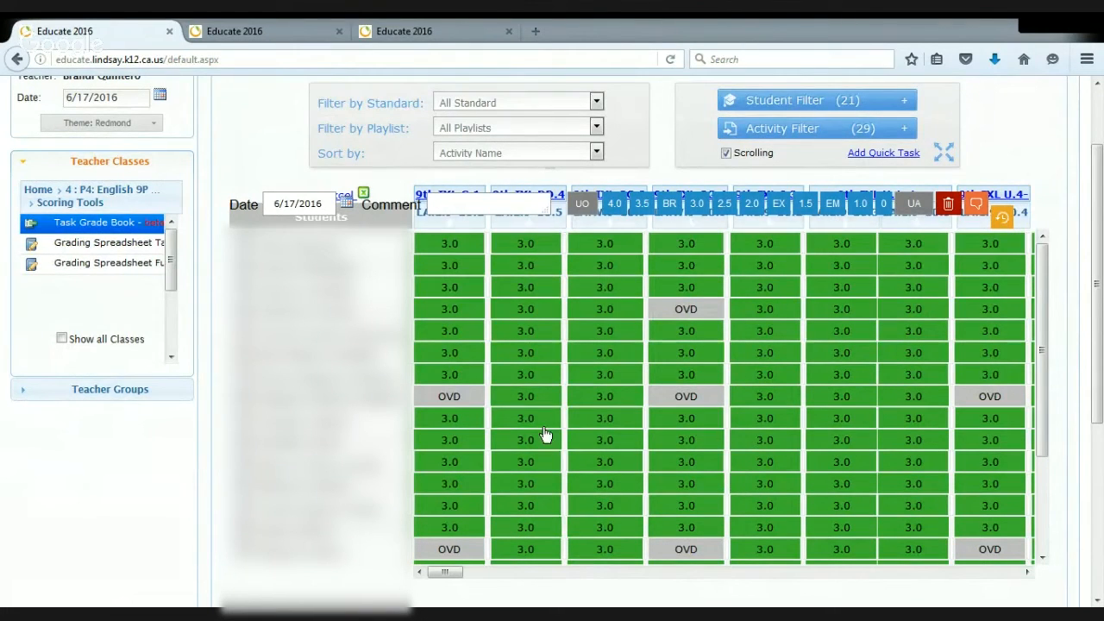
{"action": "mouse_move", "coordinate": [615, 466]}
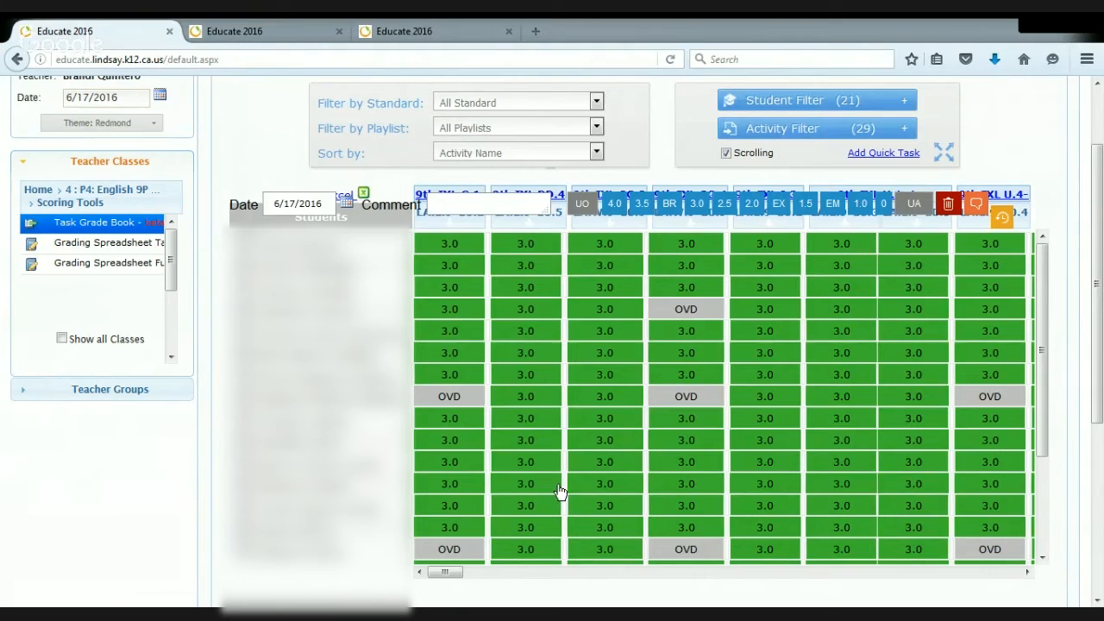
{"action": "mouse_move", "coordinate": [756, 331]}
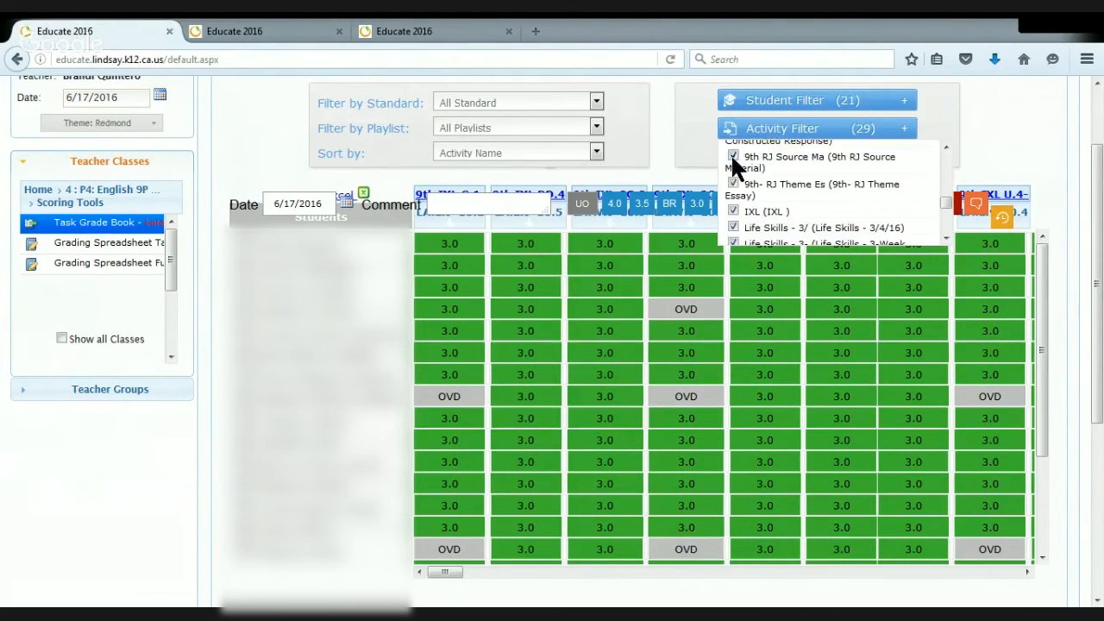
- Scroll through the activity filter list of all 29 checked IXL activities
{"action": "scroll", "scroll_direction": "down", "scroll_amount": 3}
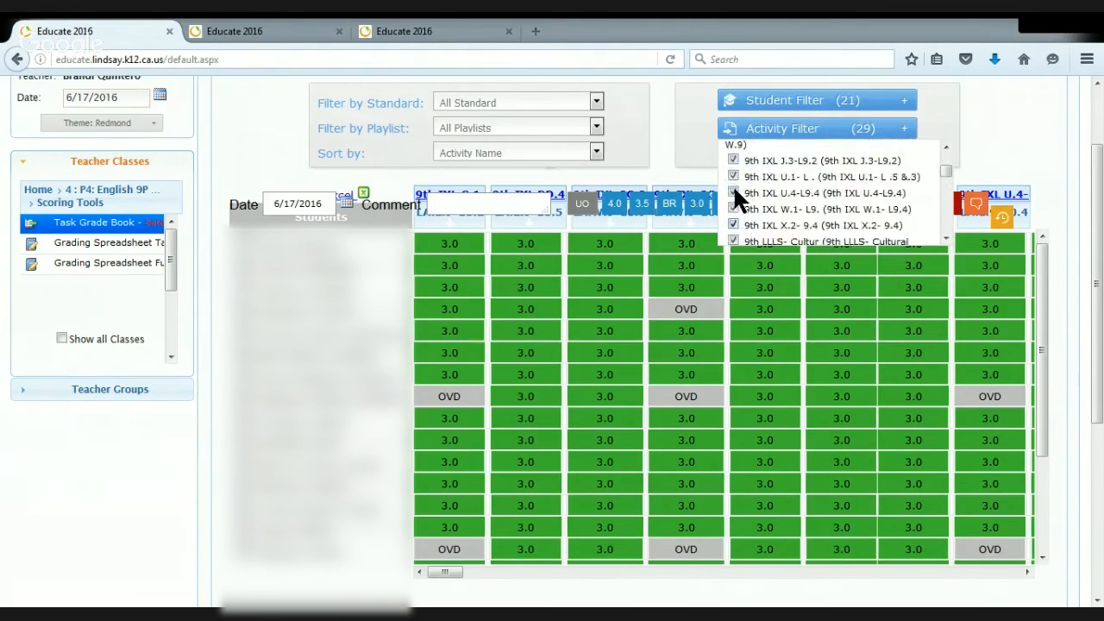
{"action": "scroll", "scroll_direction": "up", "scroll_amount": 3}
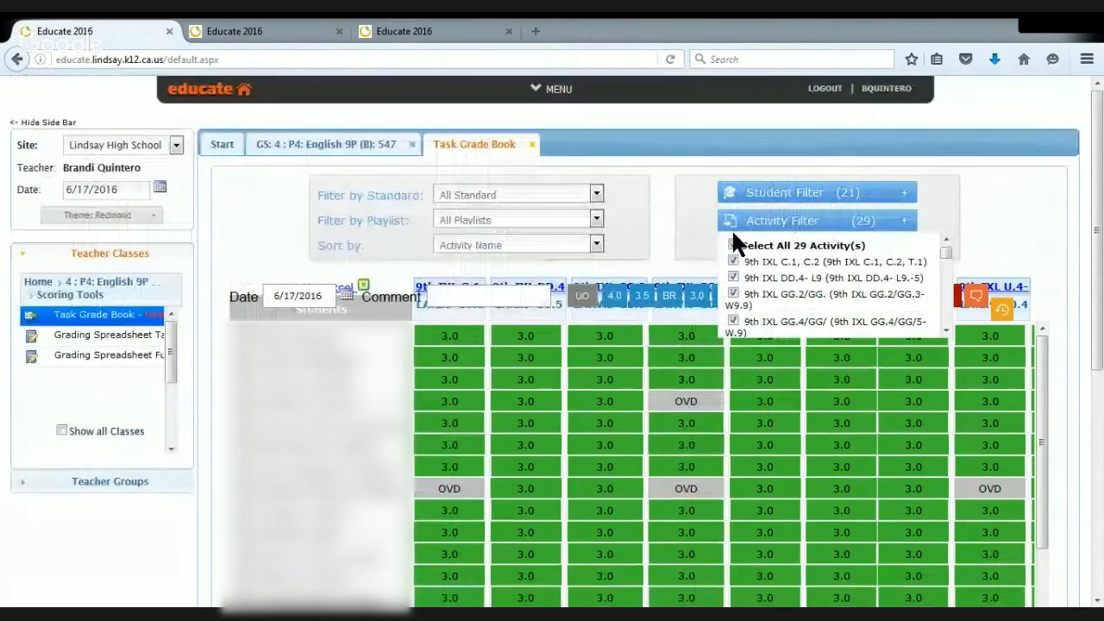
{"action": "mouse_move", "coordinate": [739, 268]}
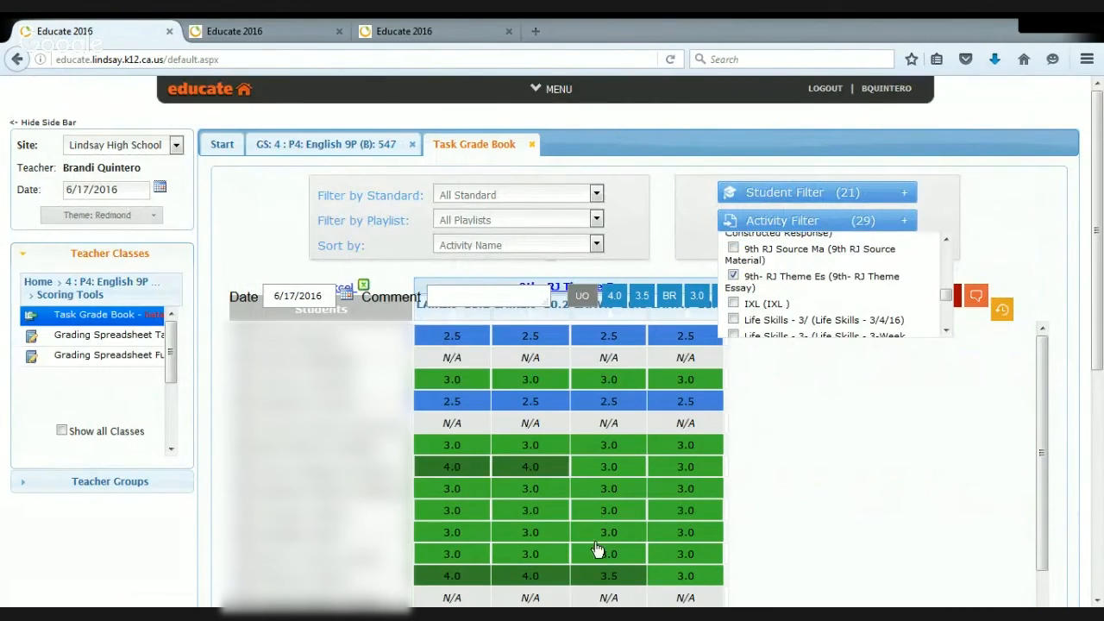
{"action": "mouse_move", "coordinate": [738, 419]}
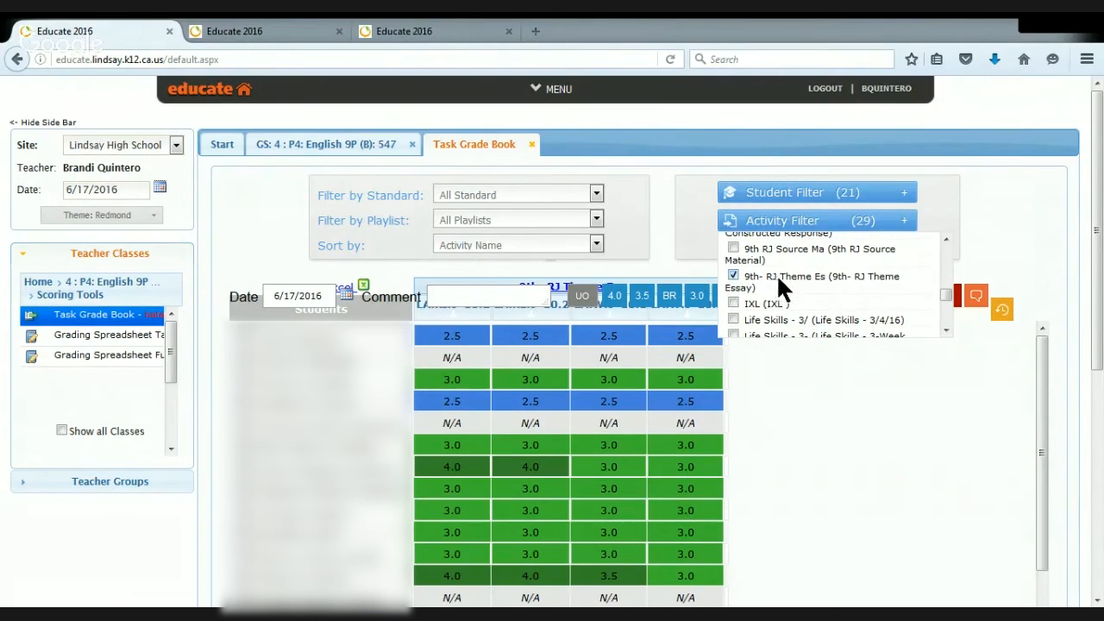
{"action": "mouse_move", "coordinate": [483, 421]}
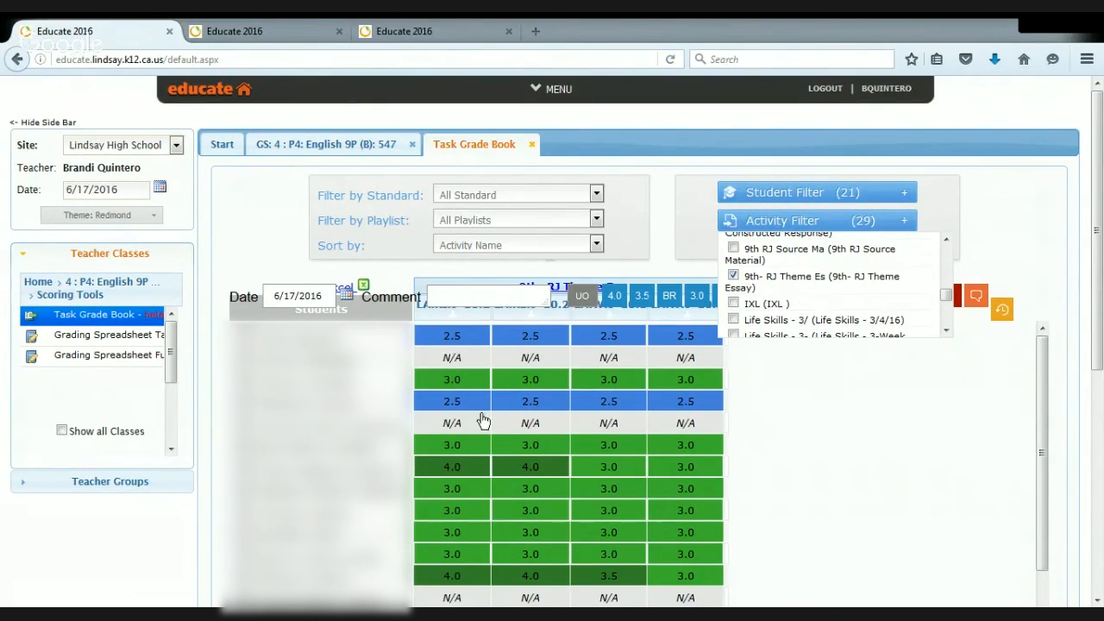
{"action": "mouse_move", "coordinate": [469, 525]}
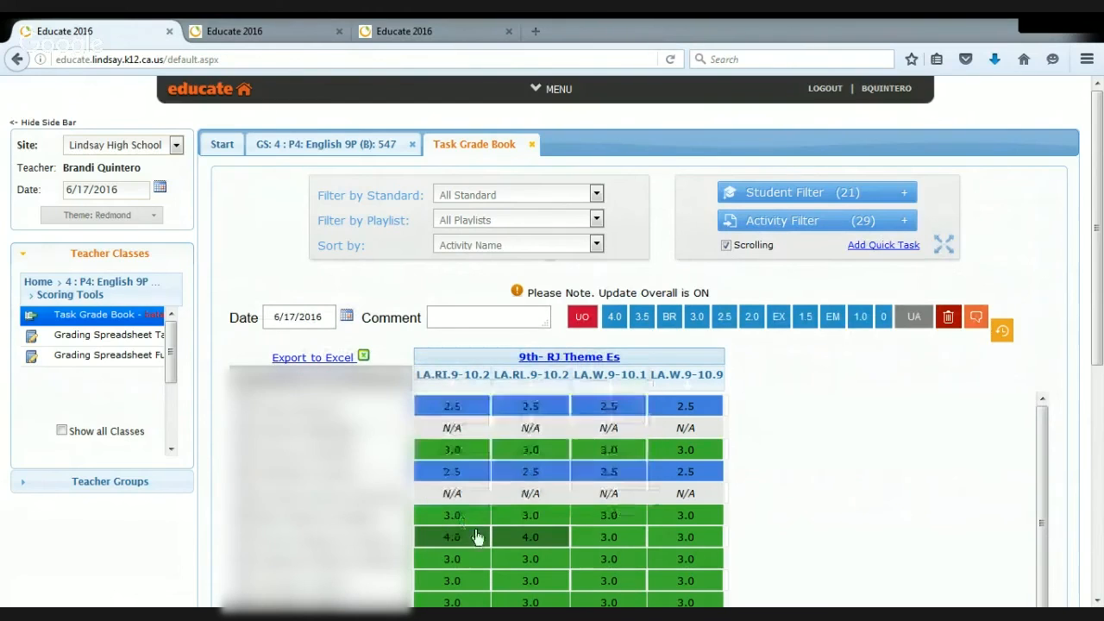
{"action": "mouse_move", "coordinate": [752, 552]}
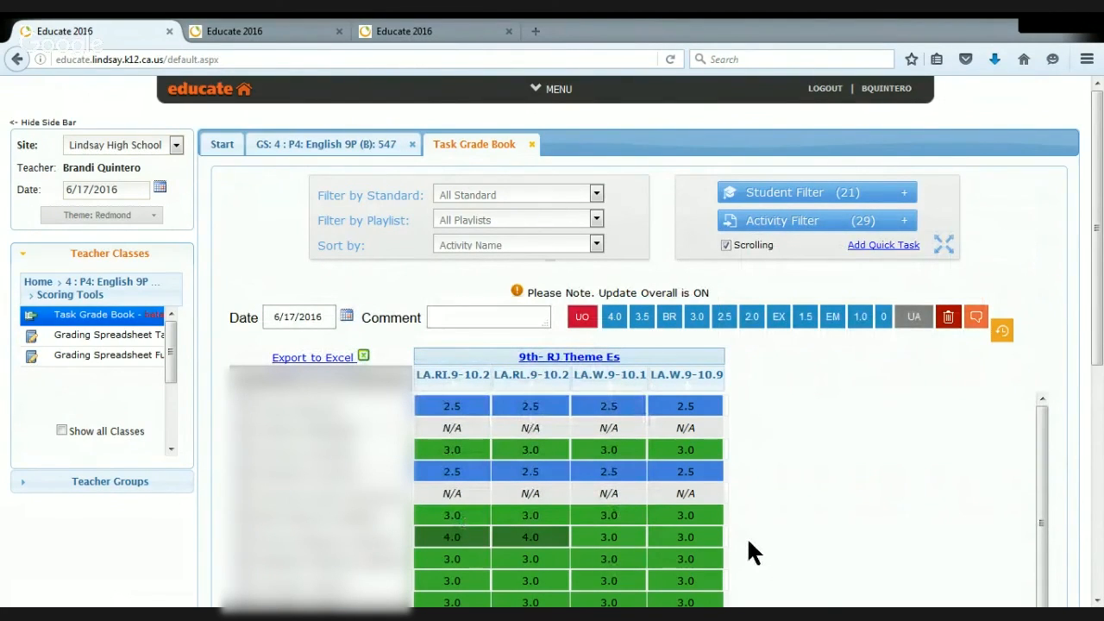
{"action": "mouse_move", "coordinate": [709, 526]}
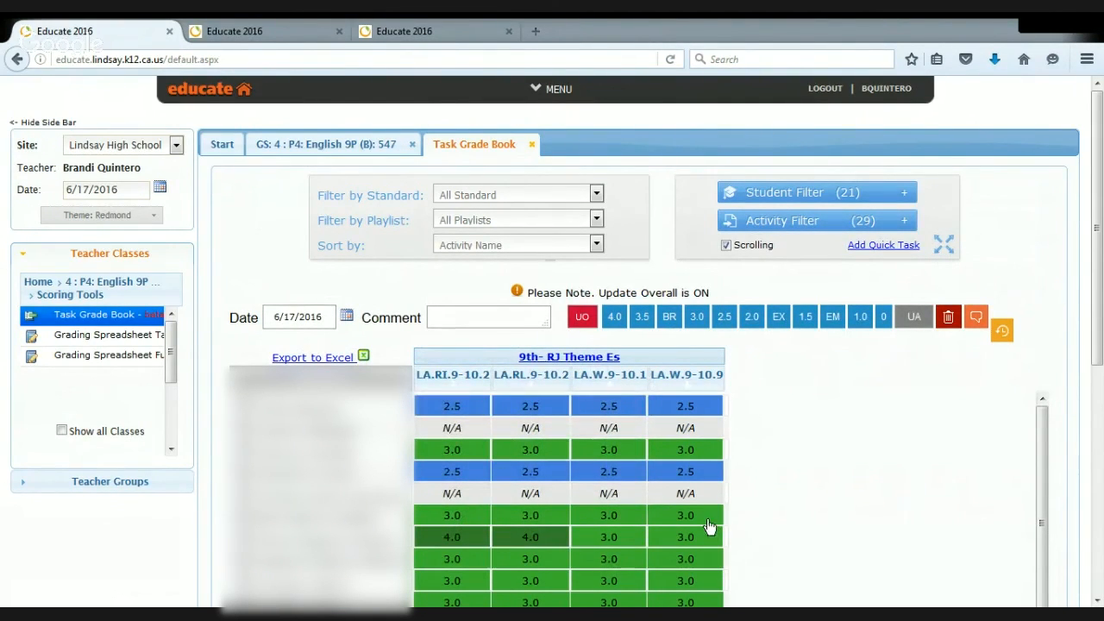
{"action": "mouse_move", "coordinate": [352, 148]}
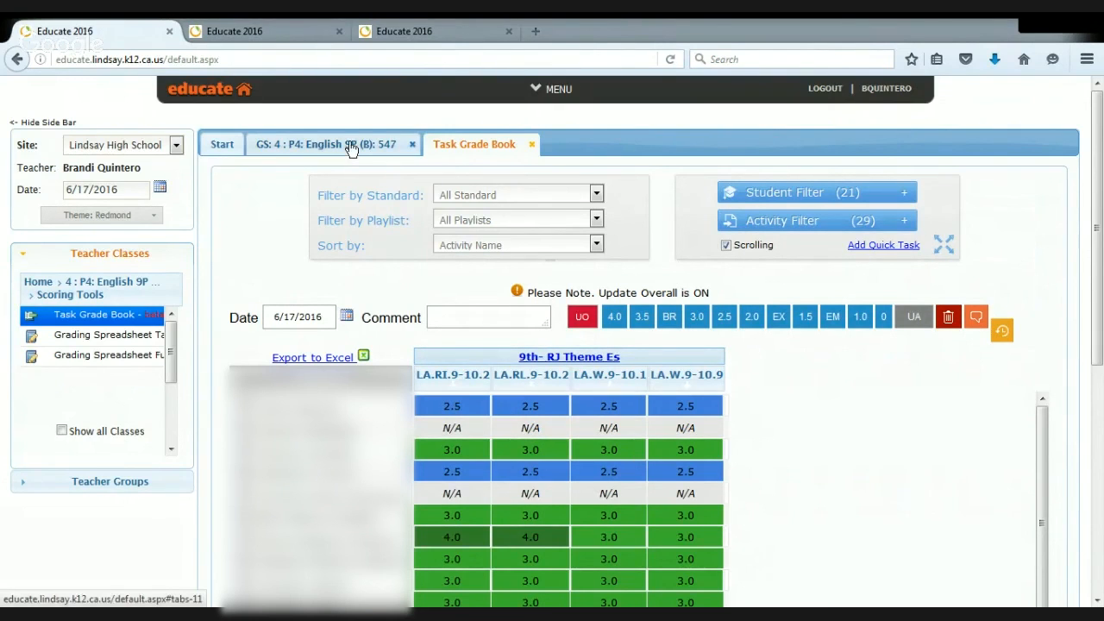
- Return to the GS: 4 : P4: English 9P grading spreadsheet of standard scores
{"action": "left_click", "coordinate": [324, 145]}
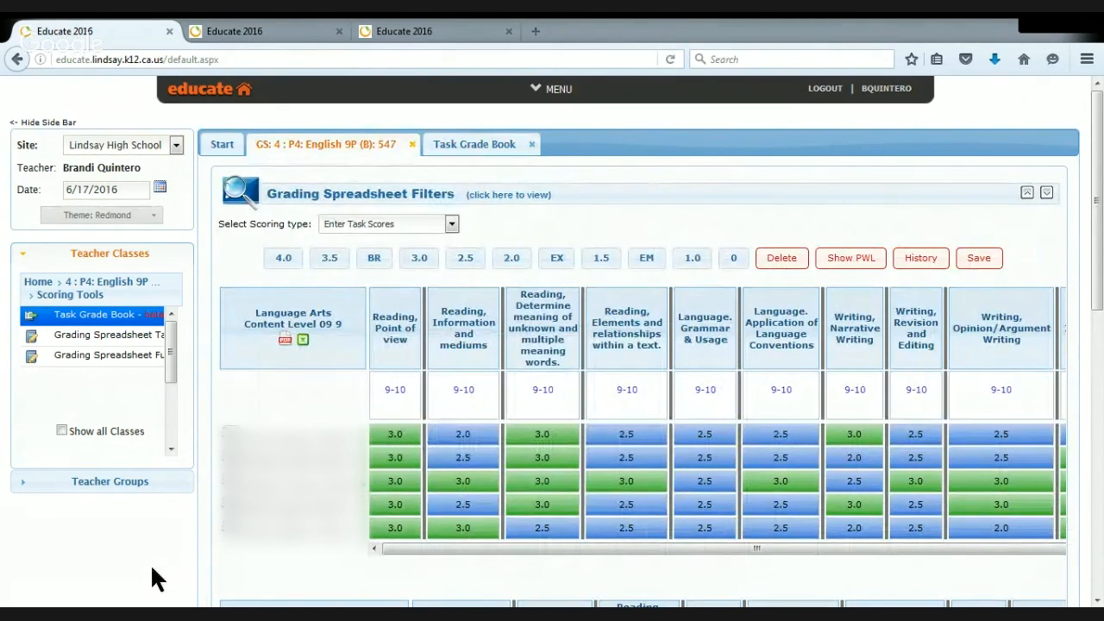
{"action": "mouse_move", "coordinate": [319, 33]}
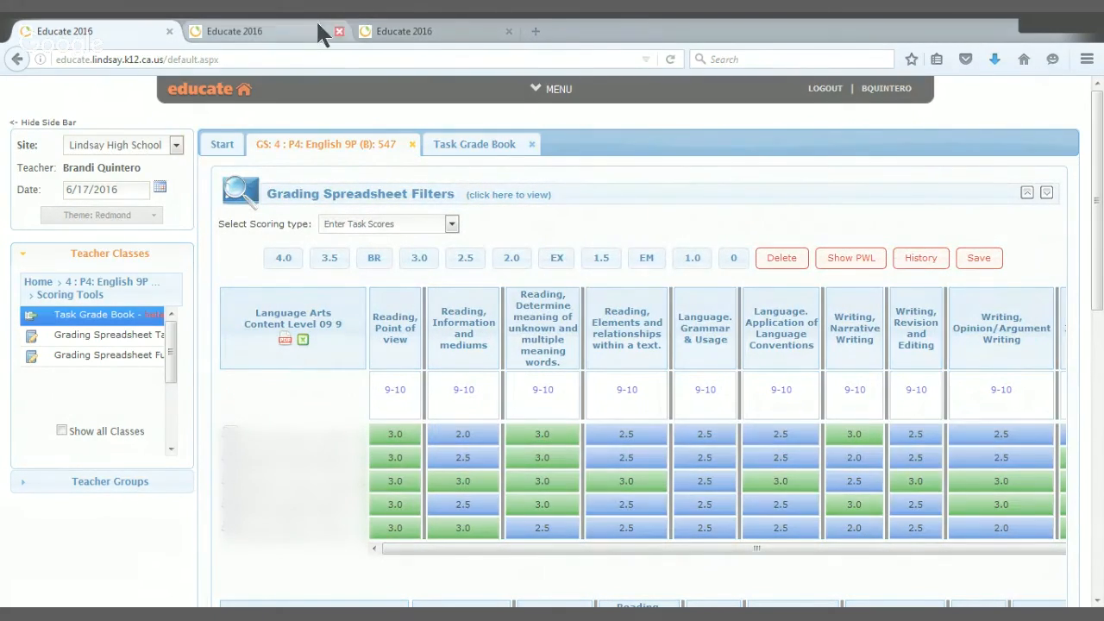